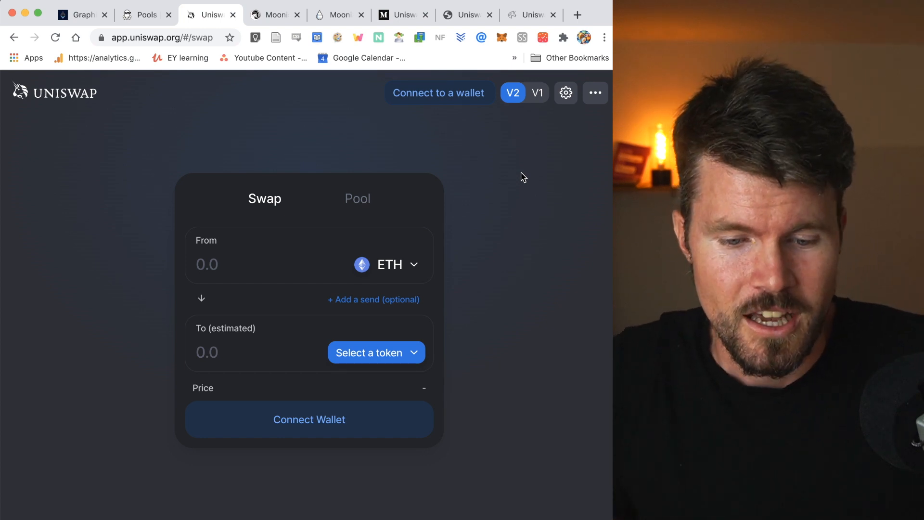
pyautogui.moveTo(246, 164)
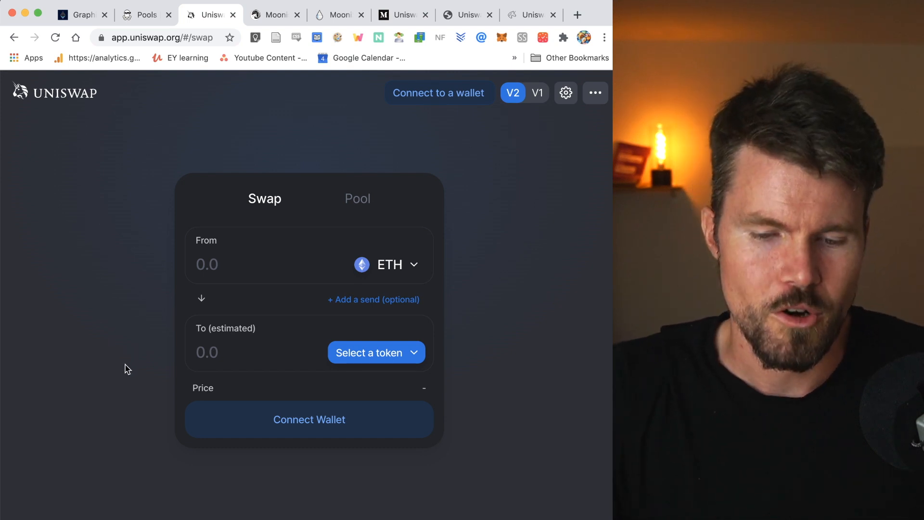
pyautogui.moveTo(138, 370)
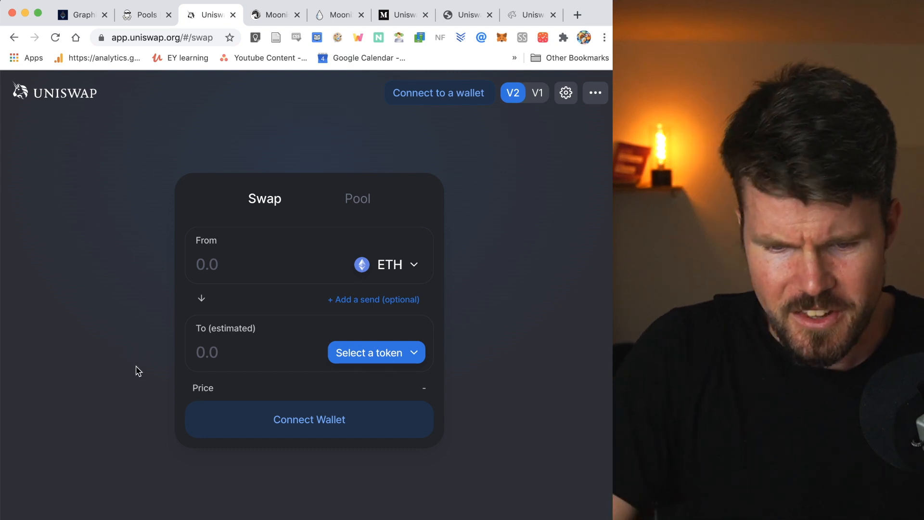
pyautogui.moveTo(252, 187)
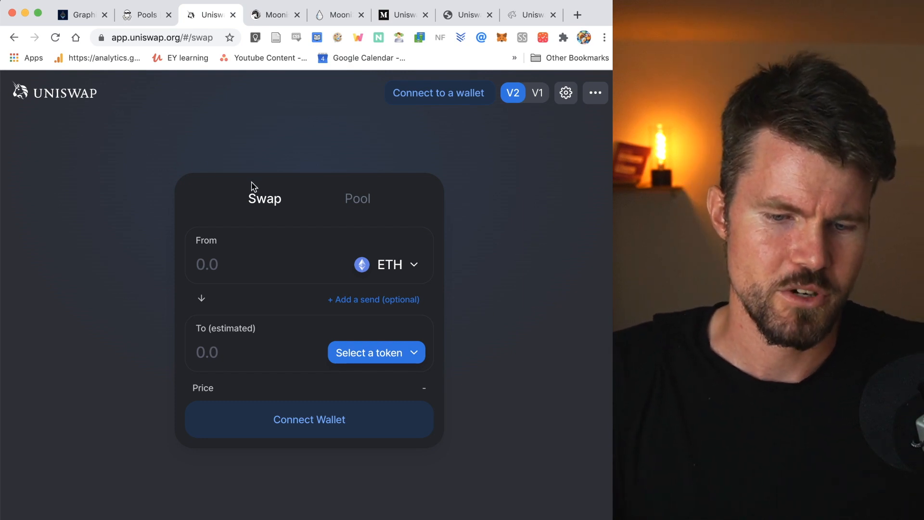
pyautogui.moveTo(197, 356)
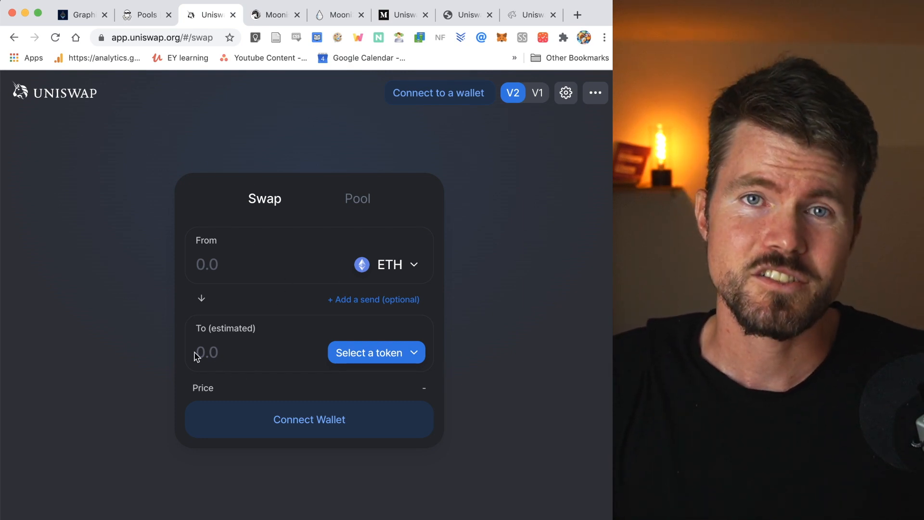
pyautogui.moveTo(268, 232)
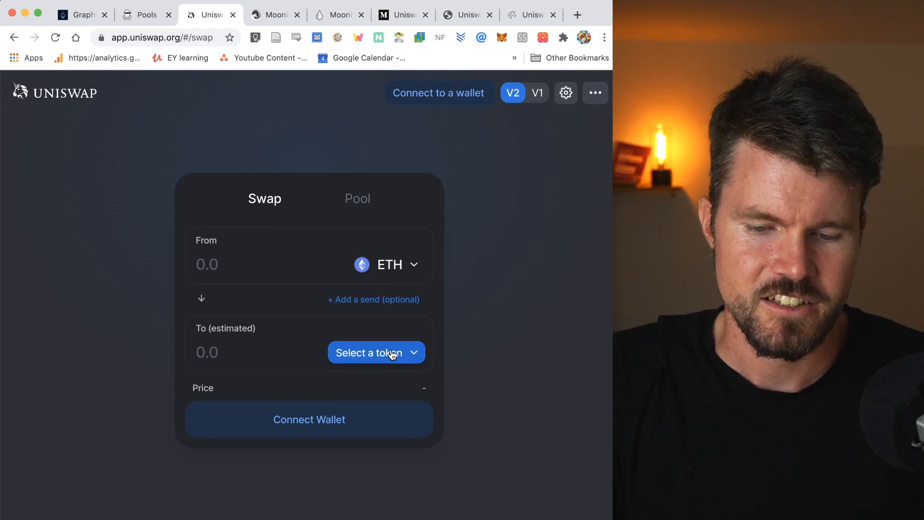
# Pick WETH from the token list as the token to receive for ETH
pyautogui.click(375, 352)
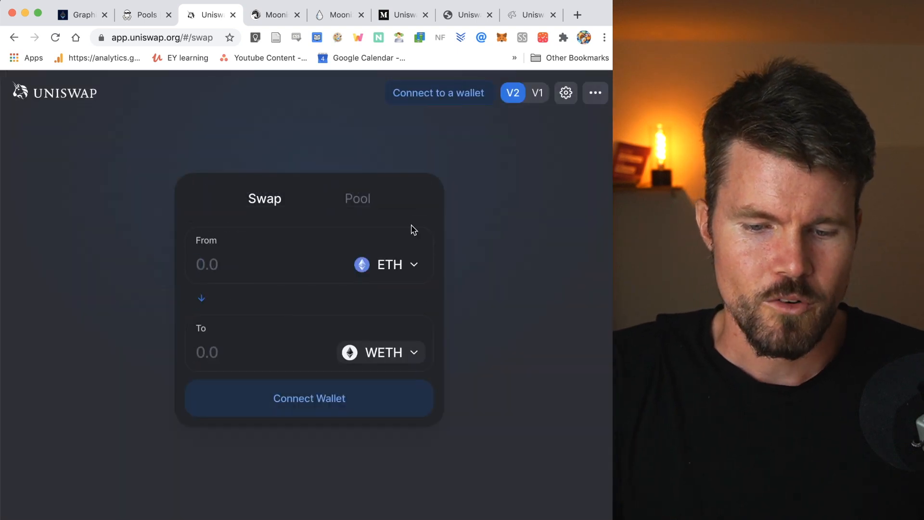
pyautogui.moveTo(297, 336)
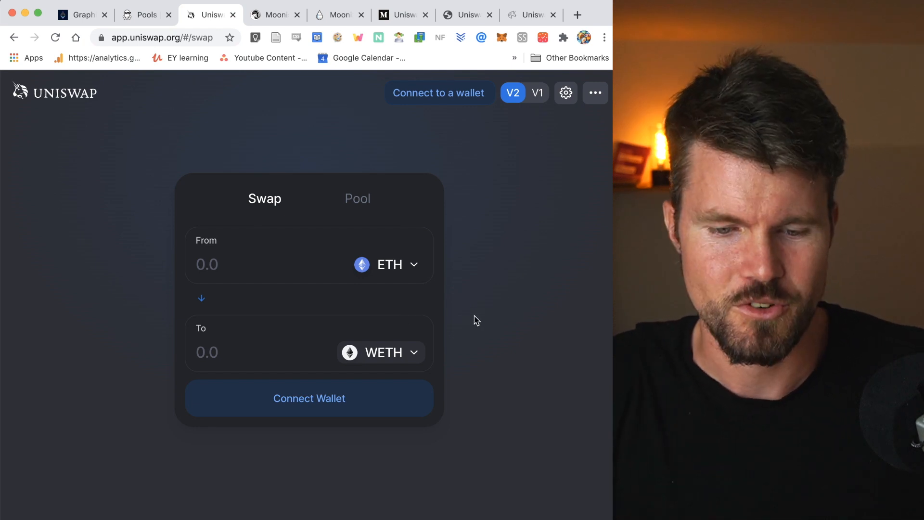
pyautogui.moveTo(378, 157)
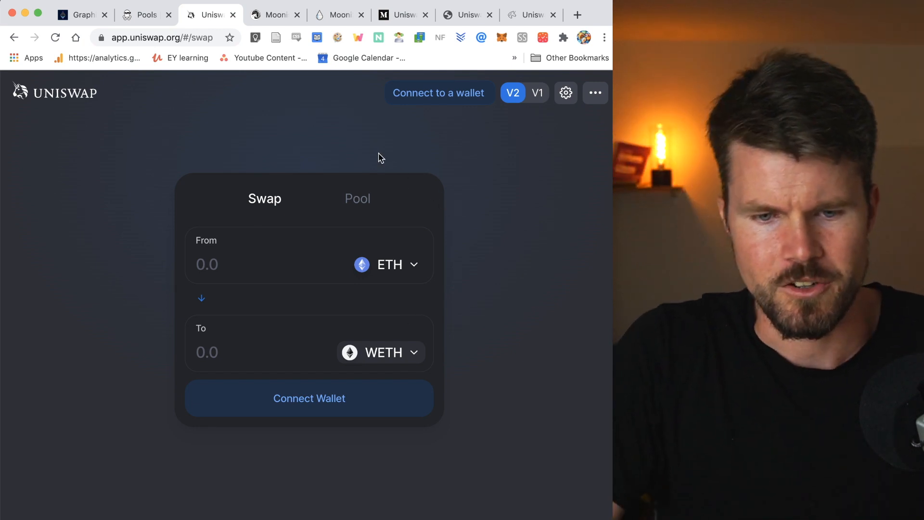
pyautogui.moveTo(118, 155)
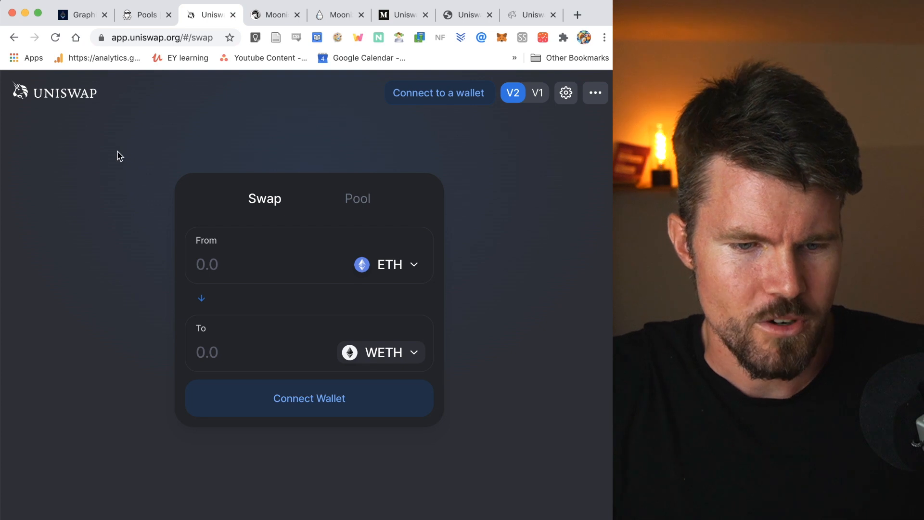
# Switch to the EthHub Graphical Guide at the Swapping ERC20 ⇌ ERC20 section
pyautogui.click(79, 14)
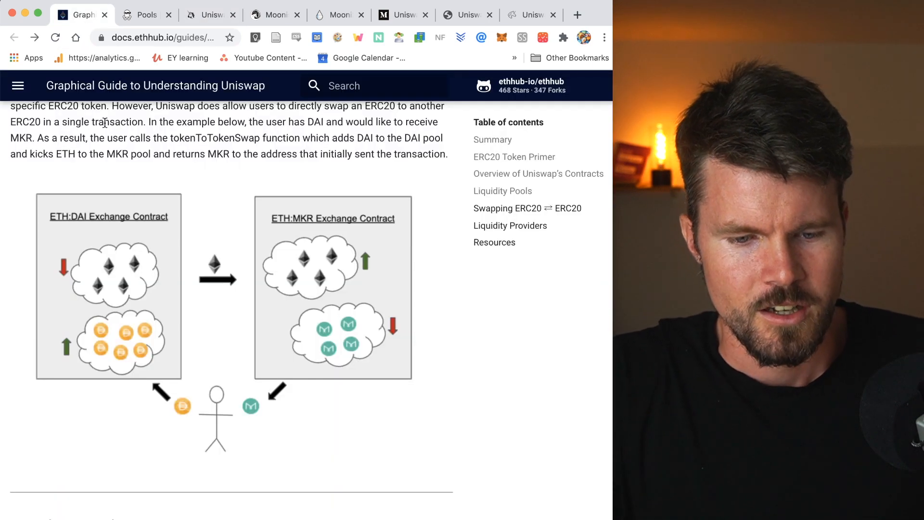
pyautogui.moveTo(224, 237)
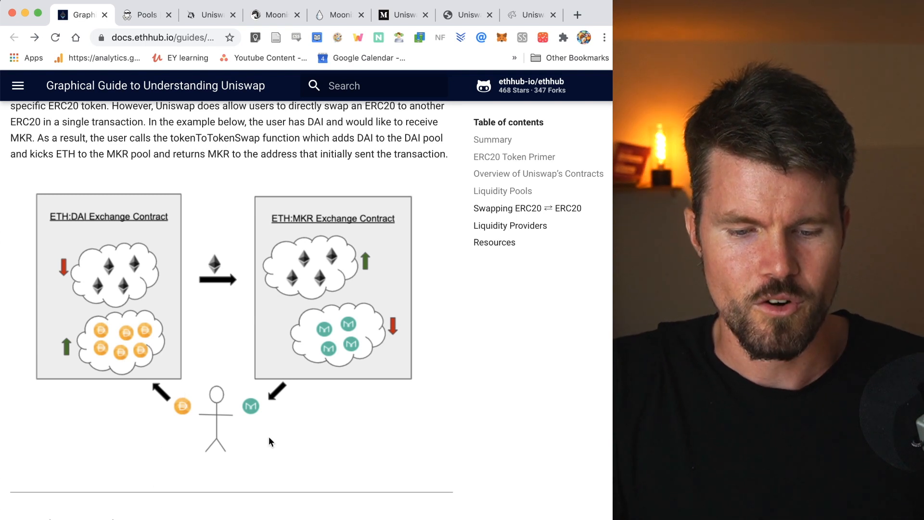
pyautogui.moveTo(305, 438)
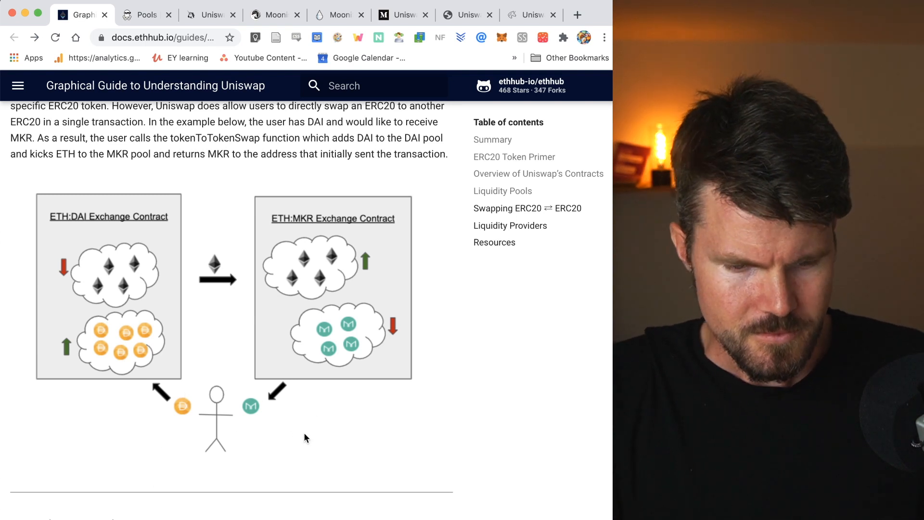
pyautogui.moveTo(274, 408)
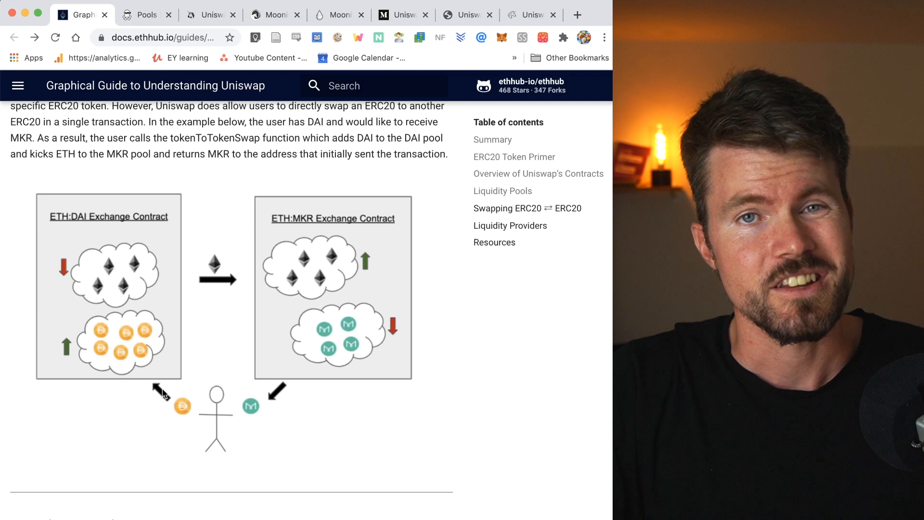
pyautogui.moveTo(79, 402)
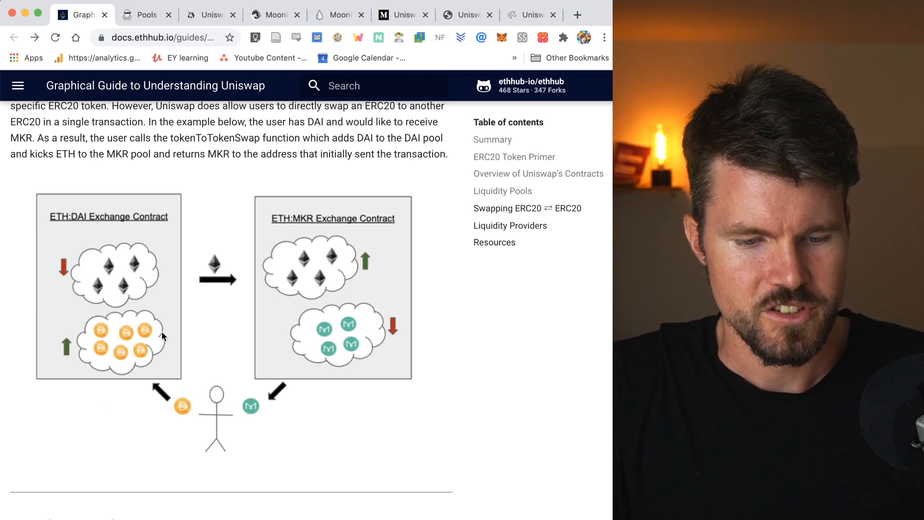
pyautogui.moveTo(107, 261)
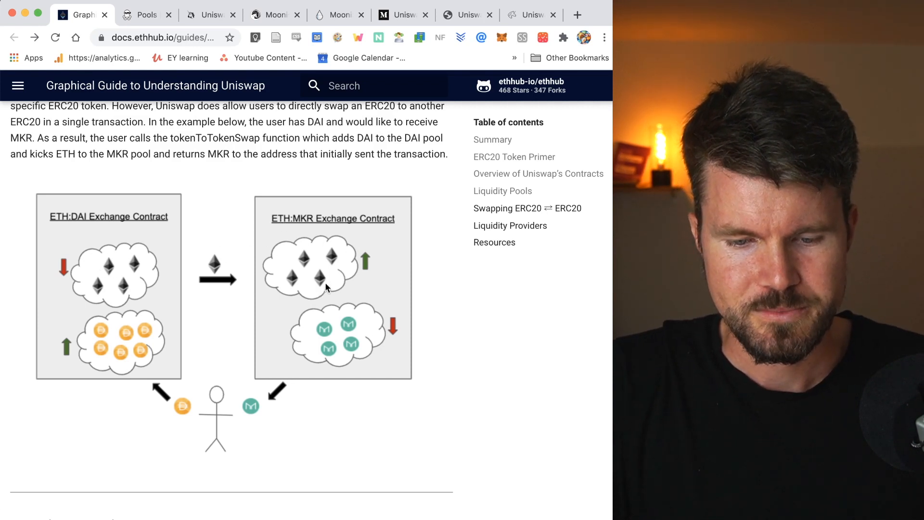
pyautogui.moveTo(335, 341)
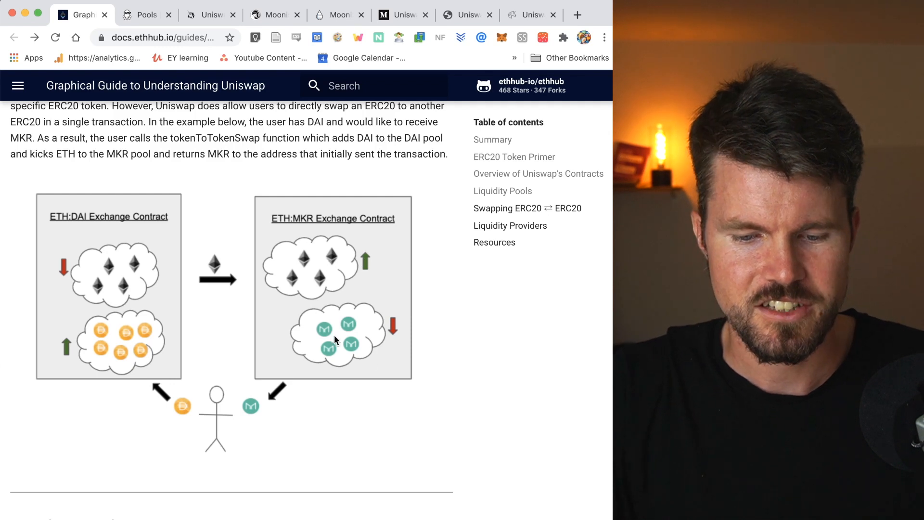
pyautogui.moveTo(354, 396)
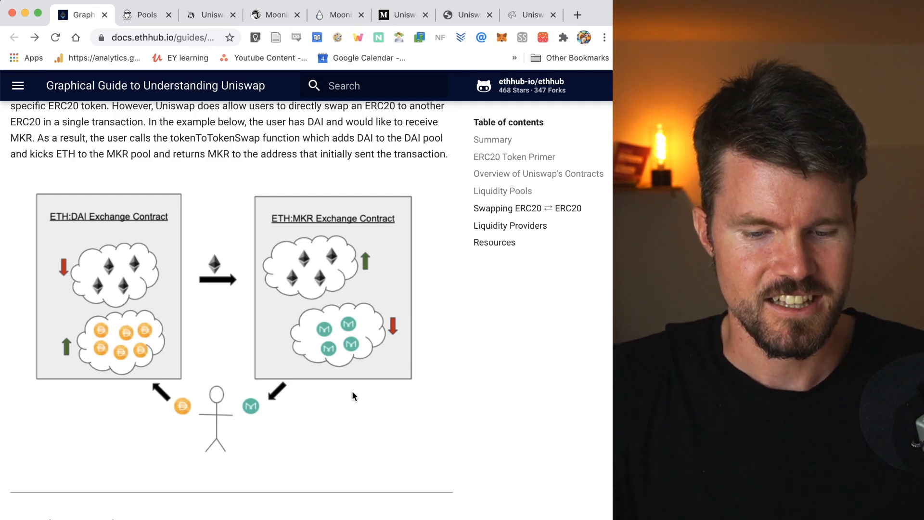
pyautogui.moveTo(223, 439)
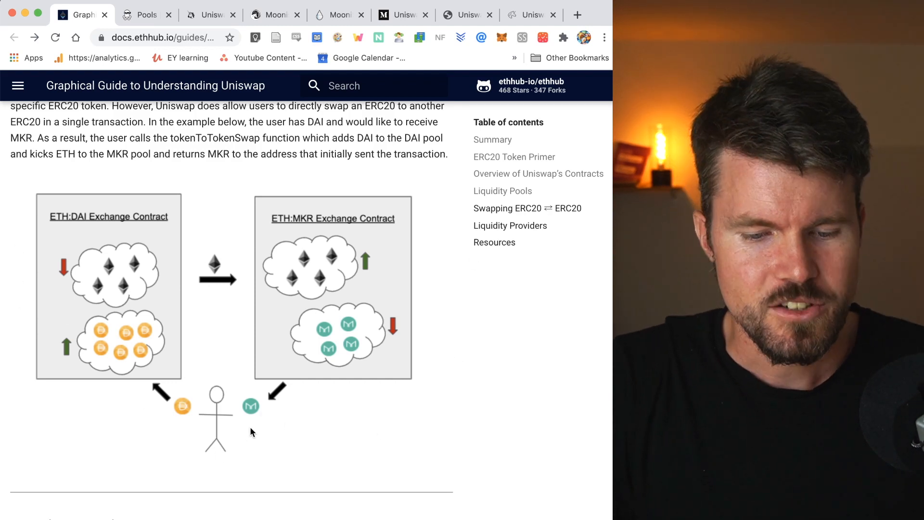
pyautogui.moveTo(286, 448)
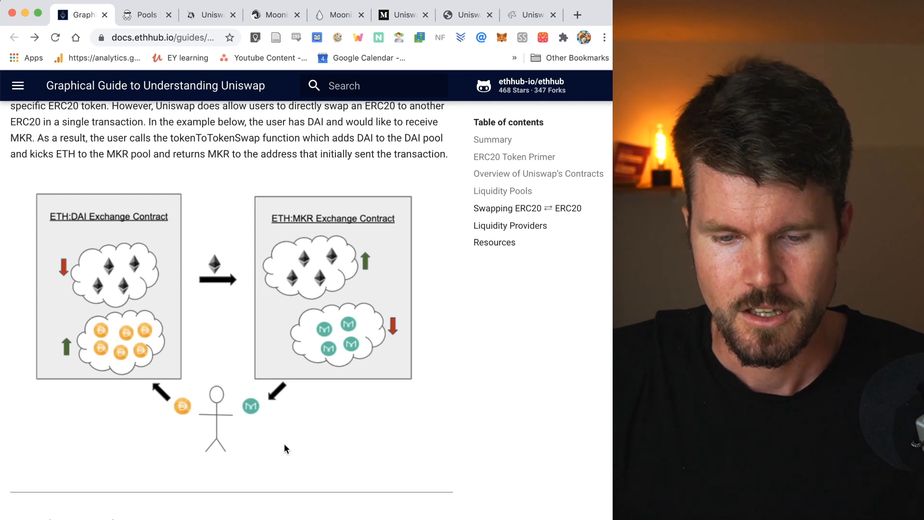
pyautogui.moveTo(25, 362)
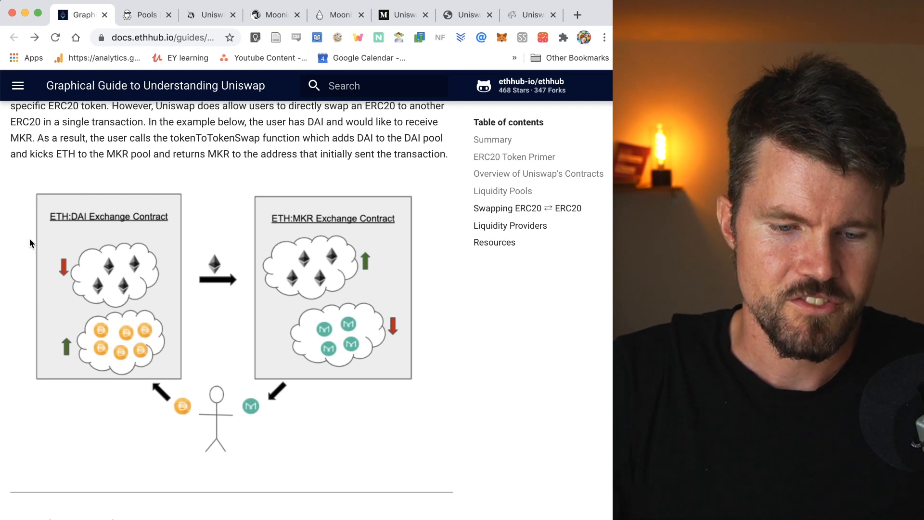
pyautogui.moveTo(370, 347)
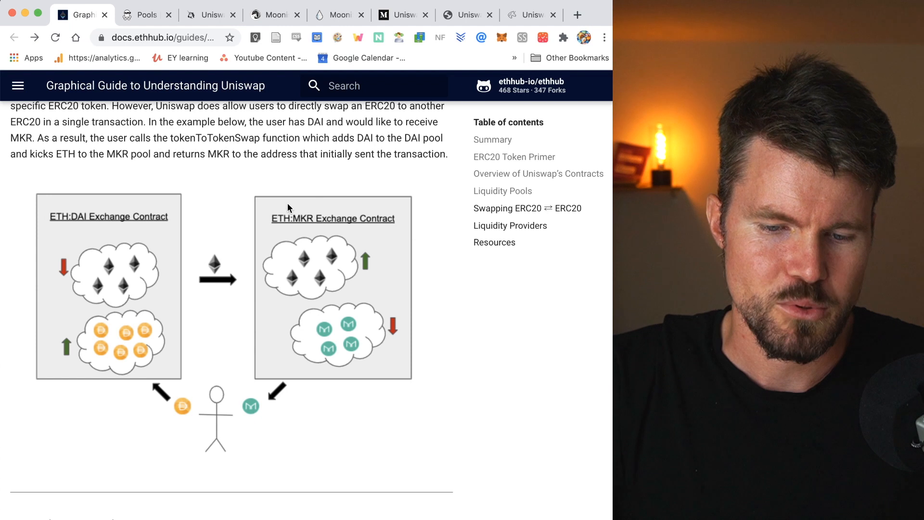
pyautogui.moveTo(30, 387)
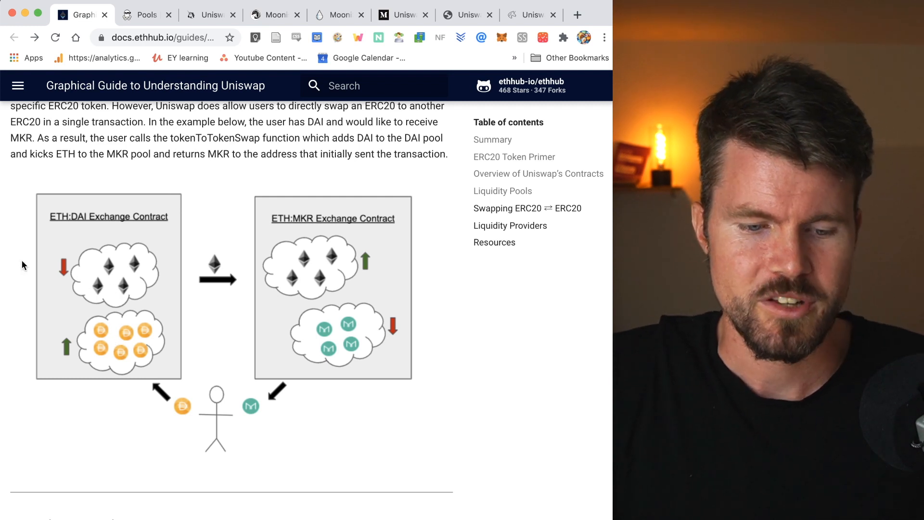
pyautogui.moveTo(14, 286)
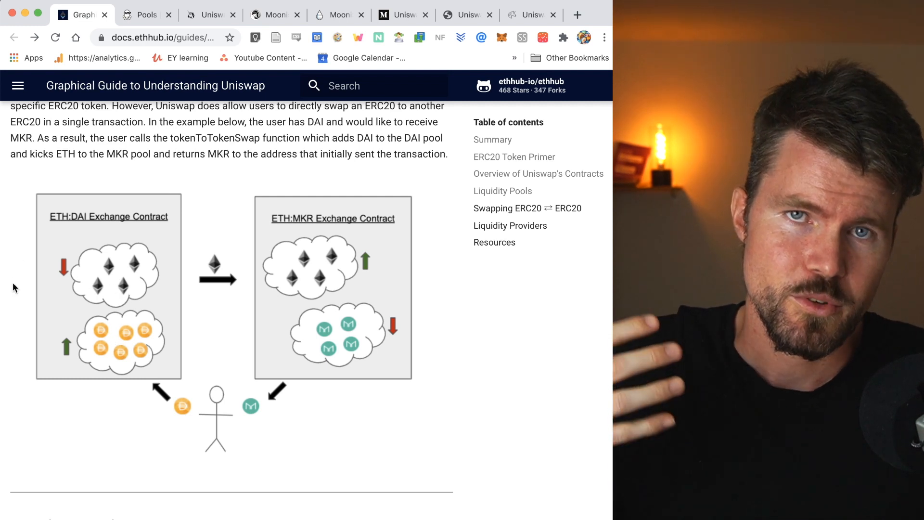
pyautogui.moveTo(108, 284)
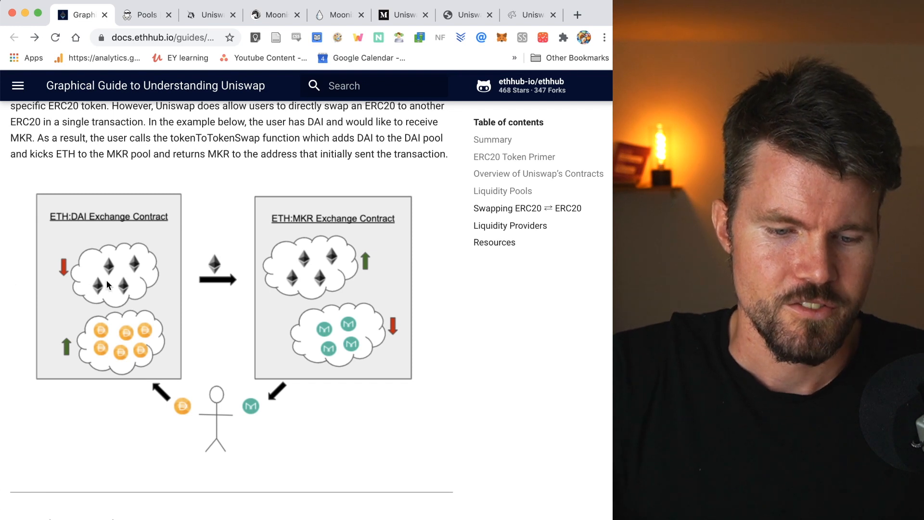
pyautogui.moveTo(41, 265)
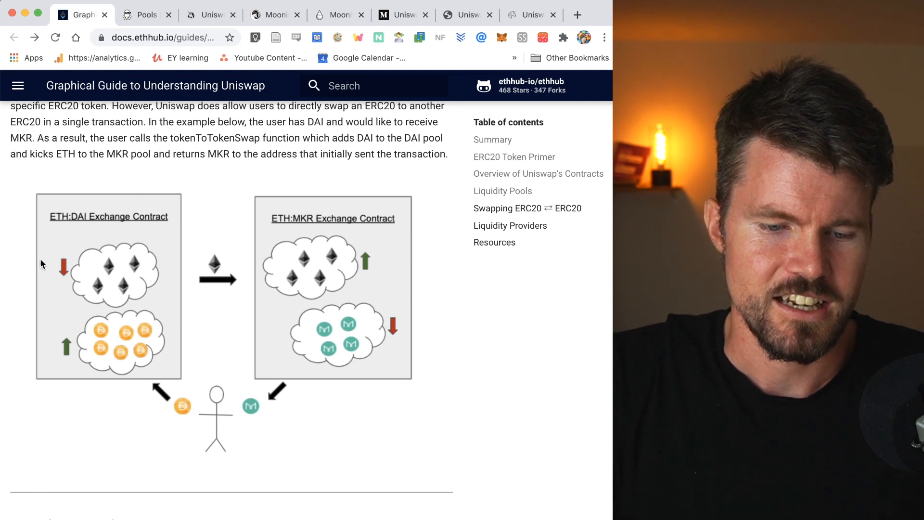
pyautogui.moveTo(16, 305)
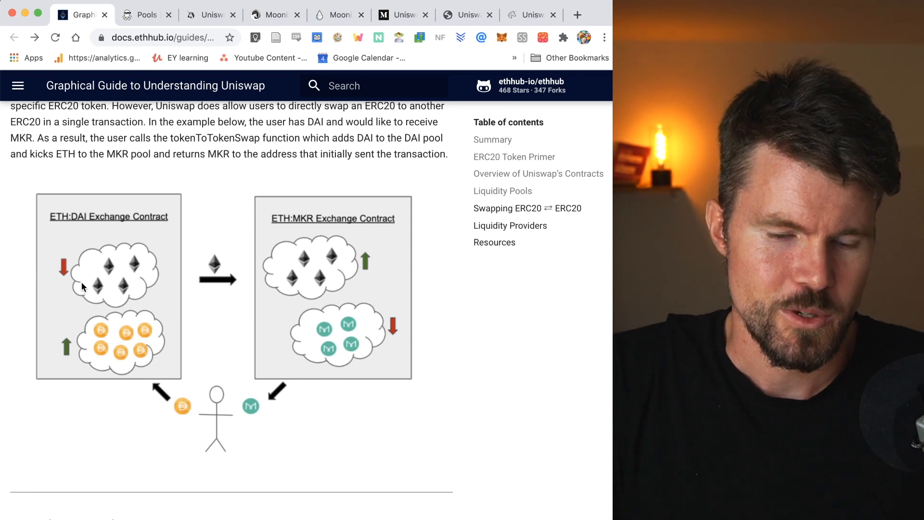
pyautogui.moveTo(52, 343)
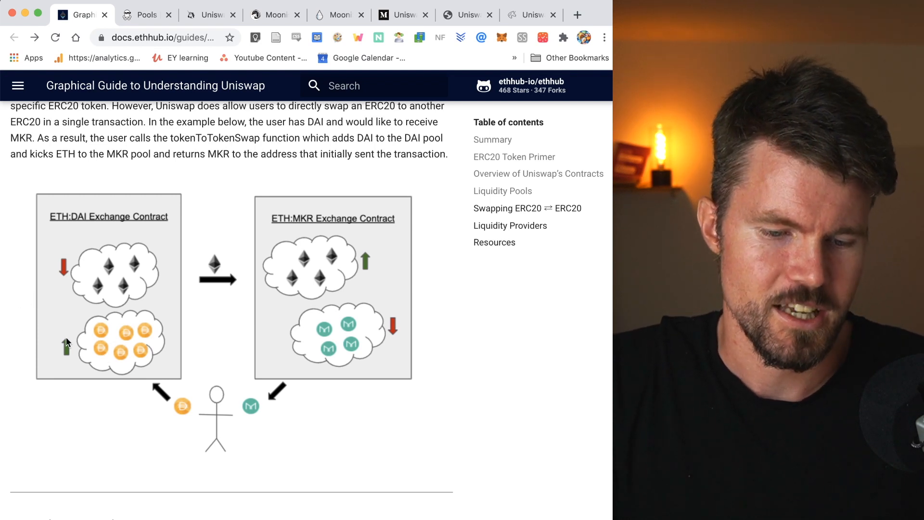
pyautogui.moveTo(298, 247)
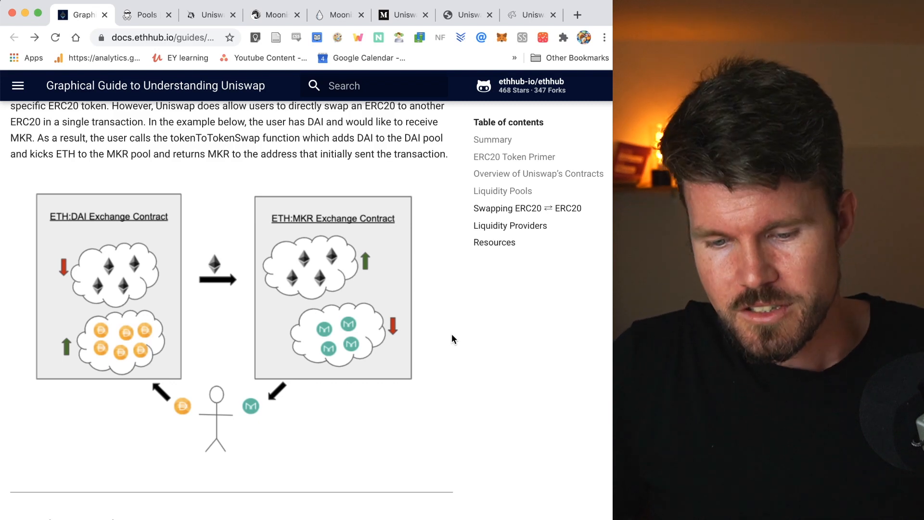
pyautogui.moveTo(332, 370)
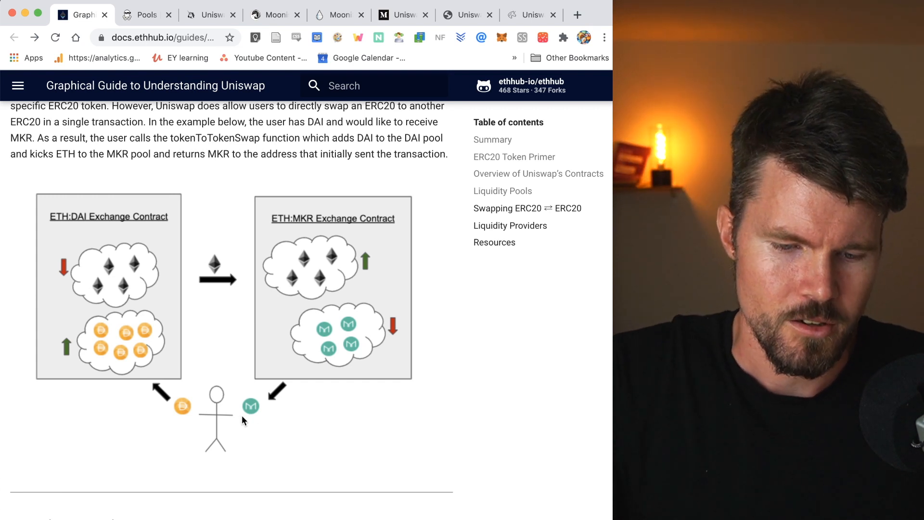
pyautogui.moveTo(204, 372)
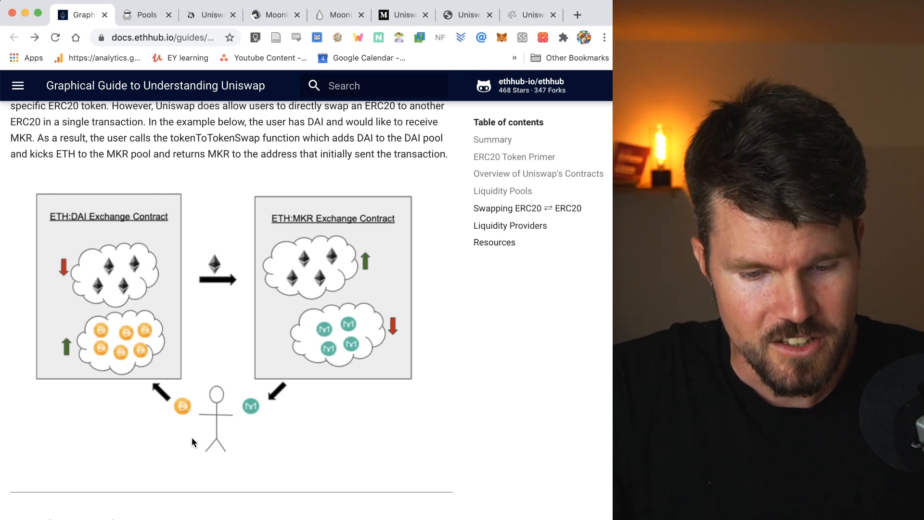
pyautogui.moveTo(200, 336)
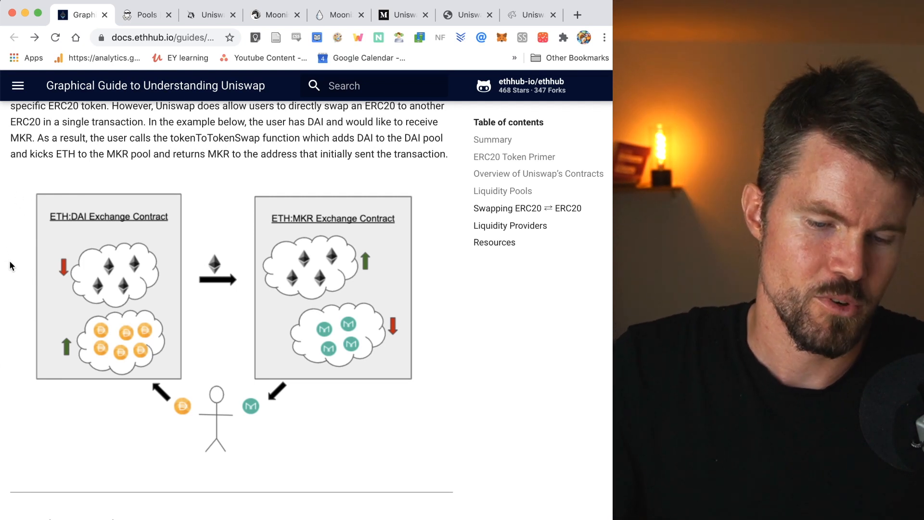
pyautogui.moveTo(81, 266)
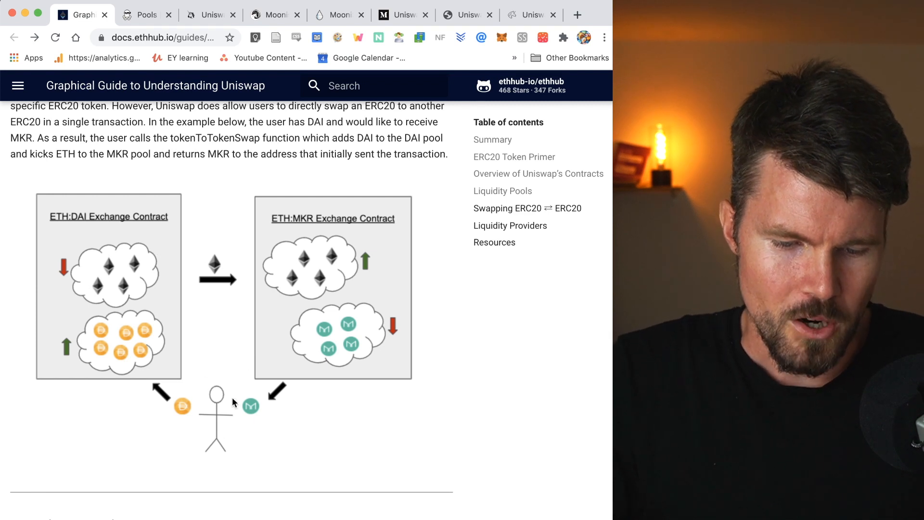
pyautogui.moveTo(274, 408)
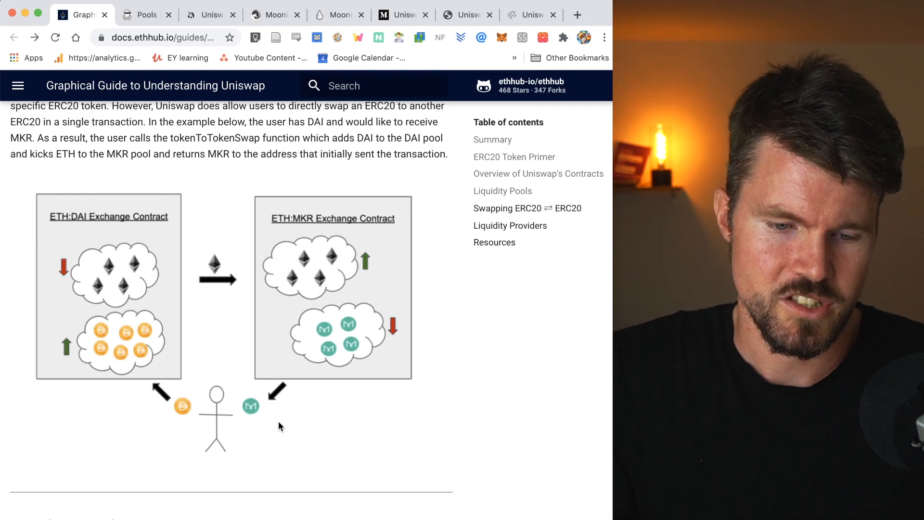
pyautogui.moveTo(112, 263)
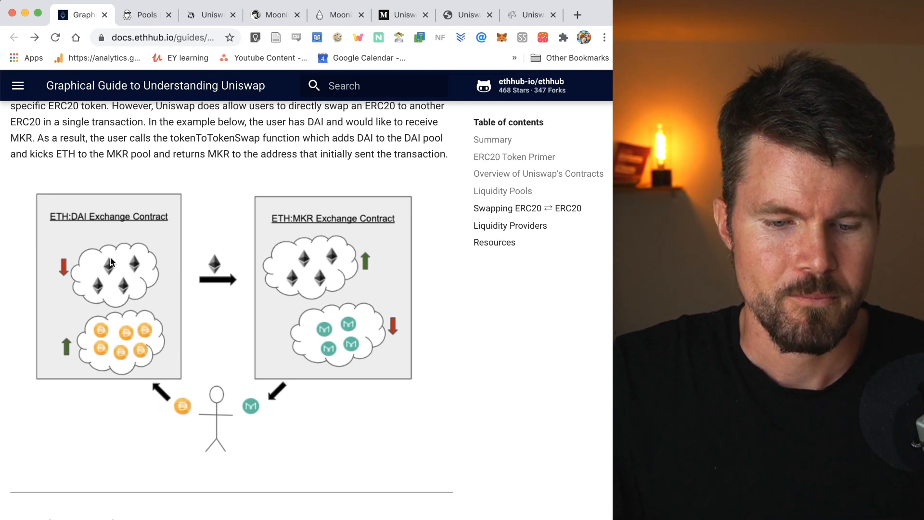
pyautogui.moveTo(354, 318)
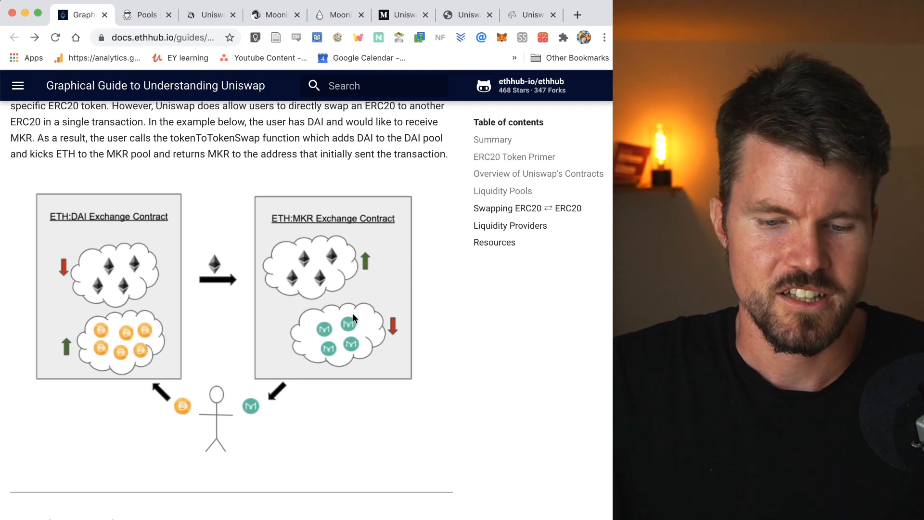
pyautogui.moveTo(318, 459)
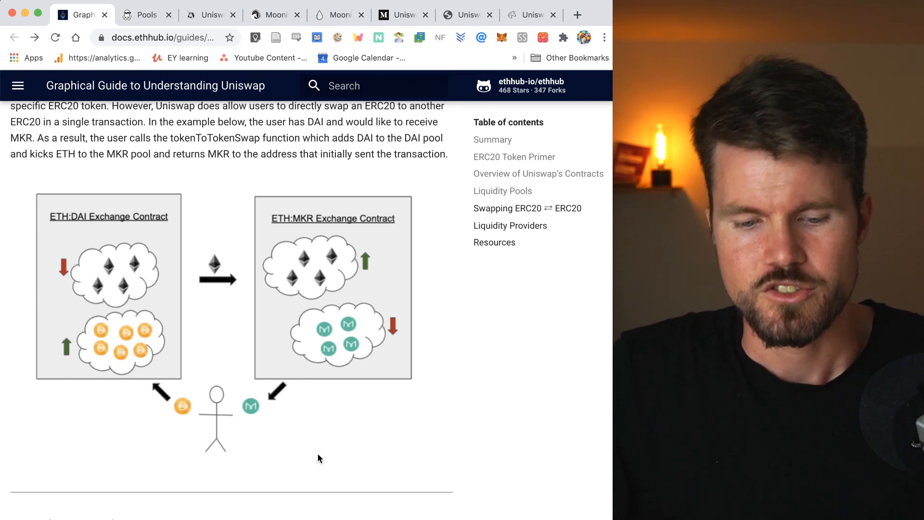
pyautogui.moveTo(140, 415)
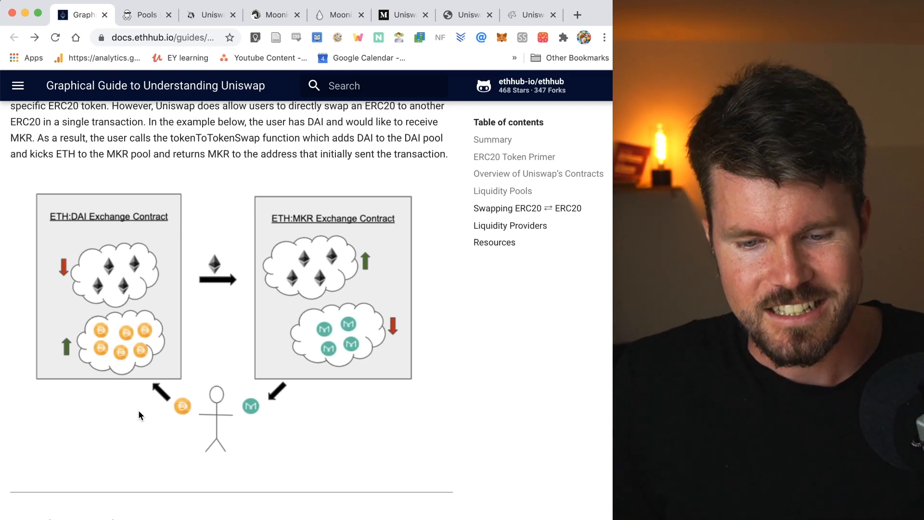
pyautogui.moveTo(208, 357)
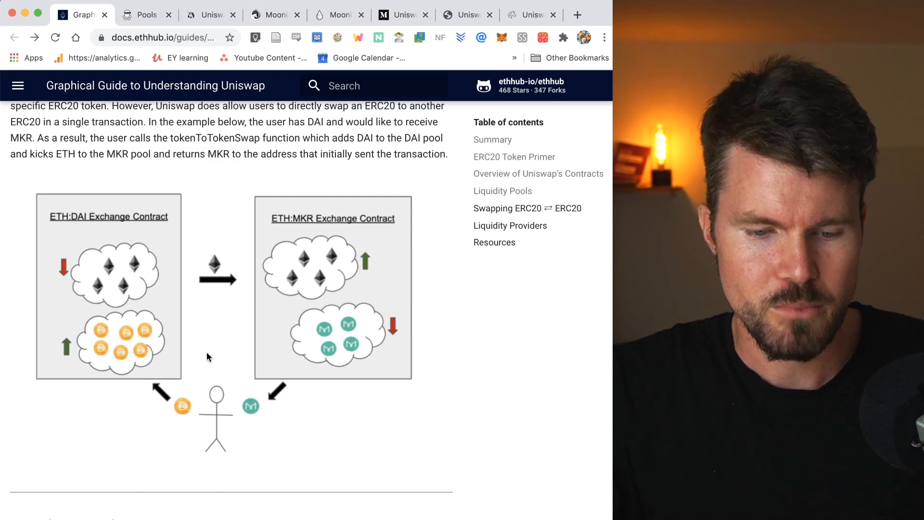
pyautogui.moveTo(216, 401)
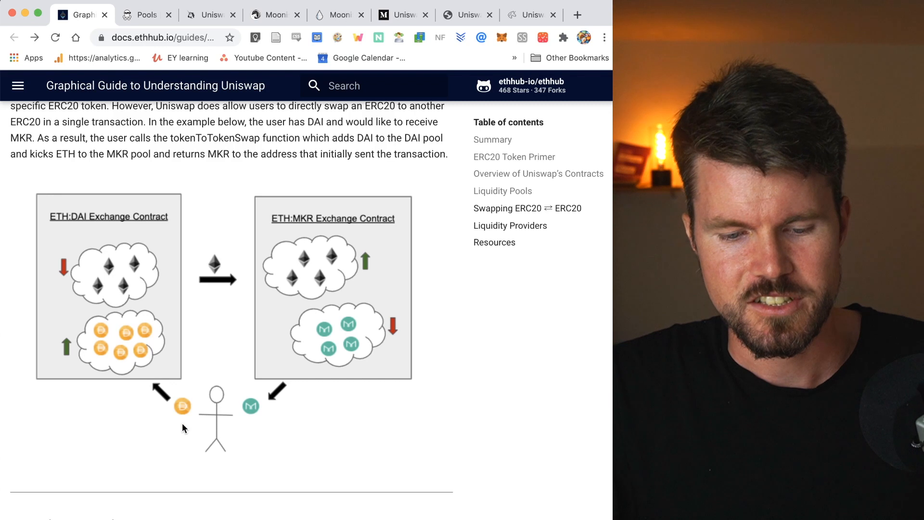
pyautogui.moveTo(260, 407)
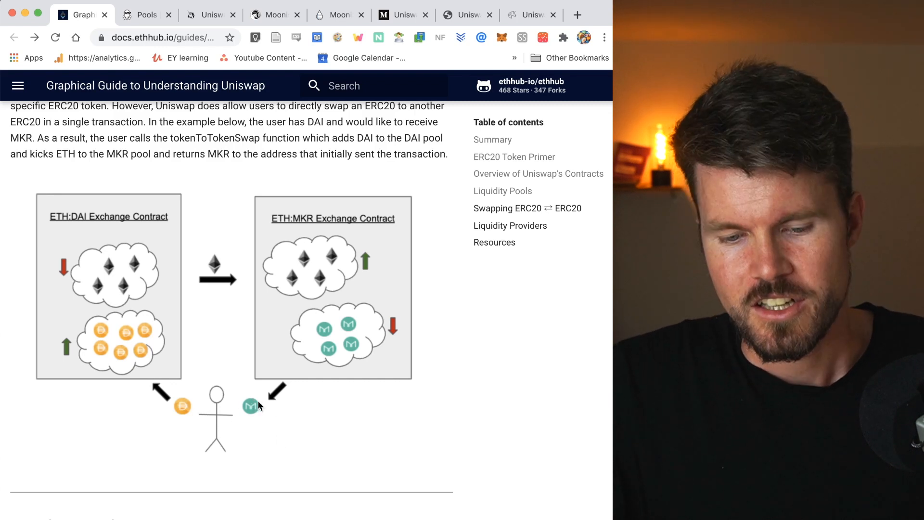
pyautogui.moveTo(286, 407)
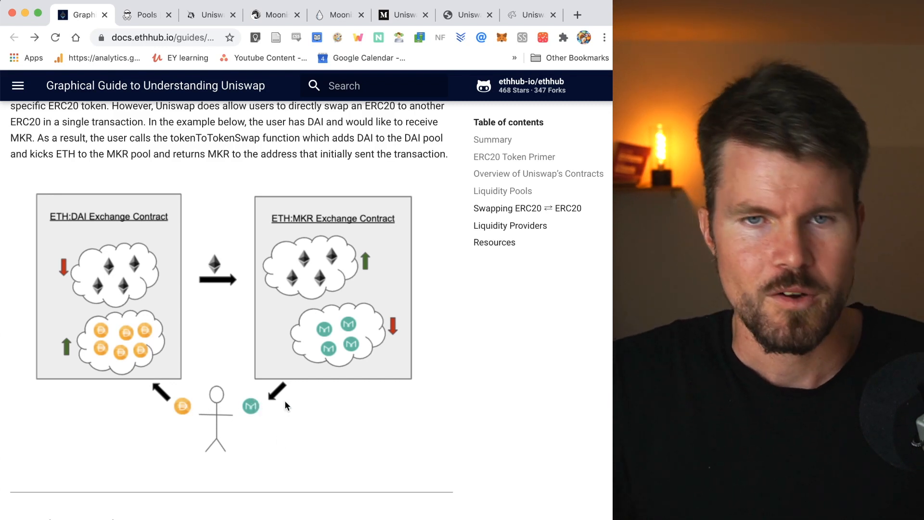
pyautogui.moveTo(82, 431)
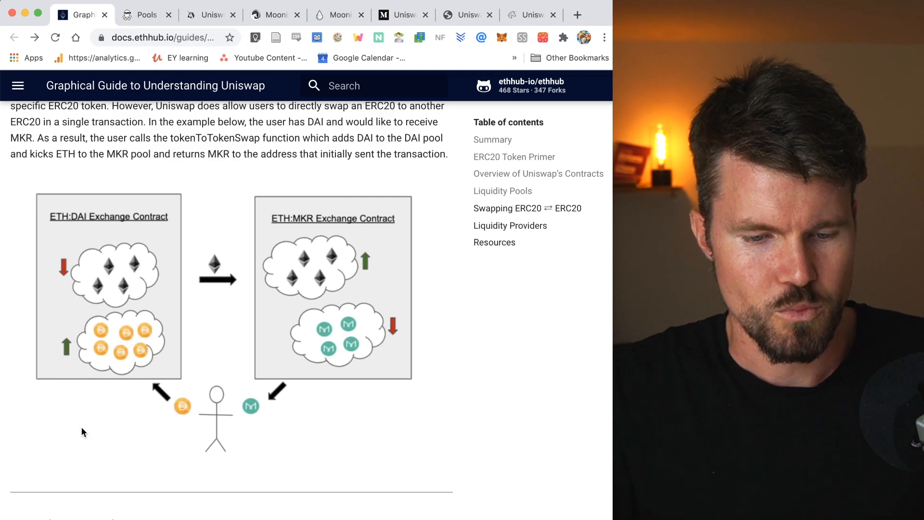
pyautogui.moveTo(154, 439)
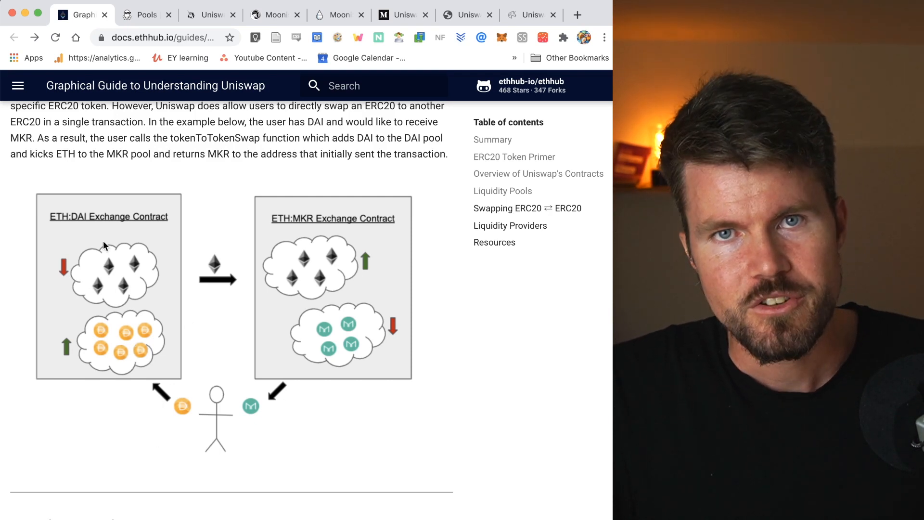
pyautogui.moveTo(121, 290)
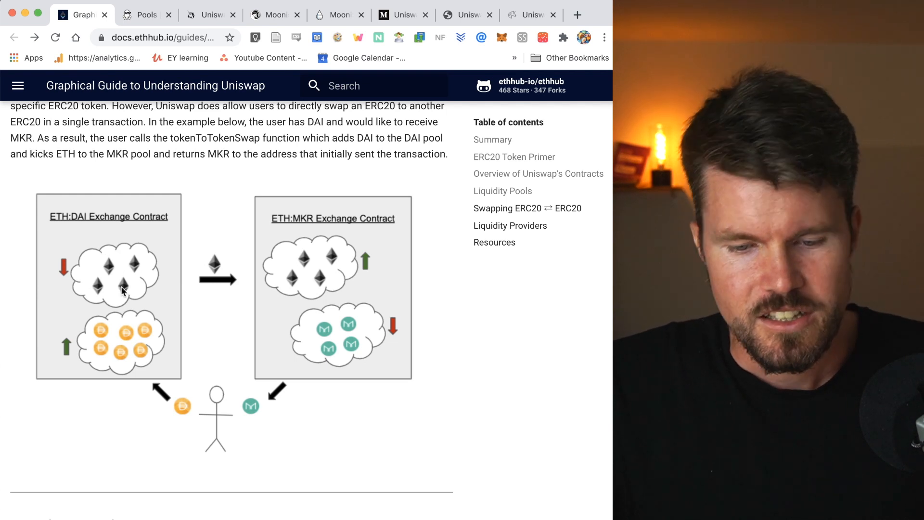
pyautogui.moveTo(265, 429)
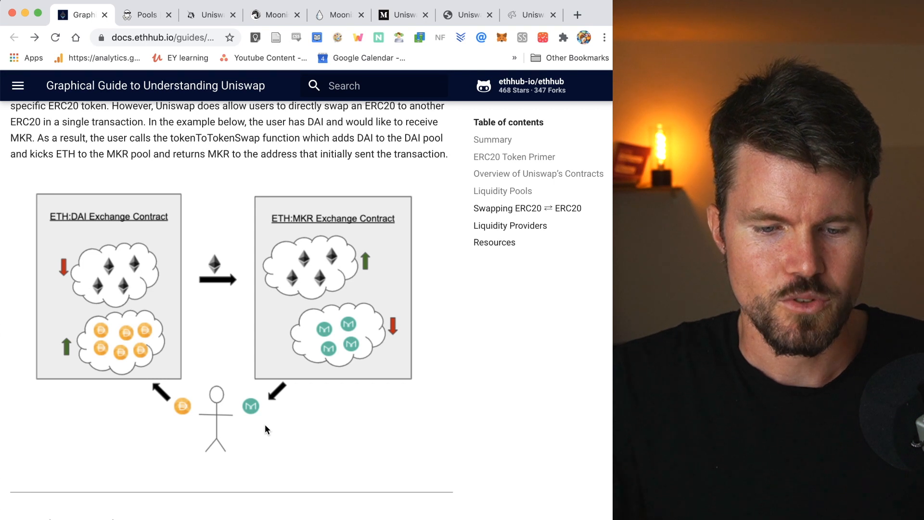
pyautogui.moveTo(481, 405)
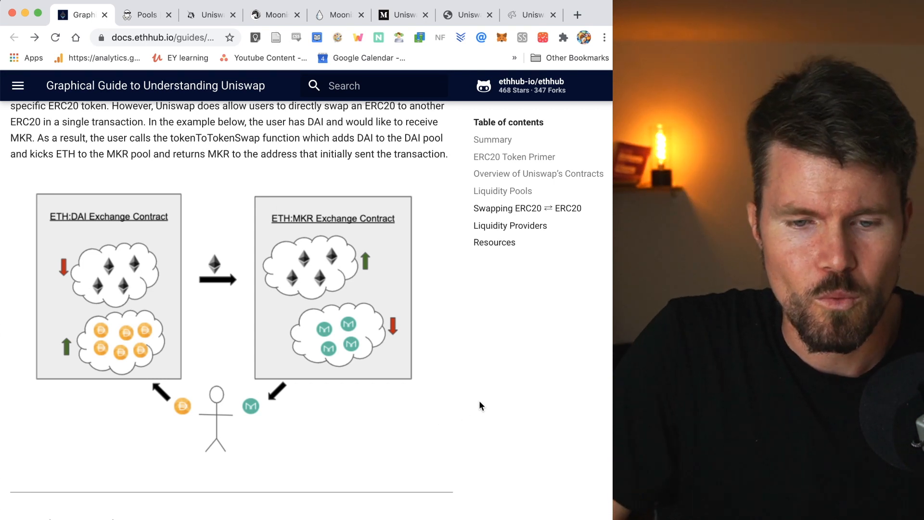
pyautogui.moveTo(289, 141)
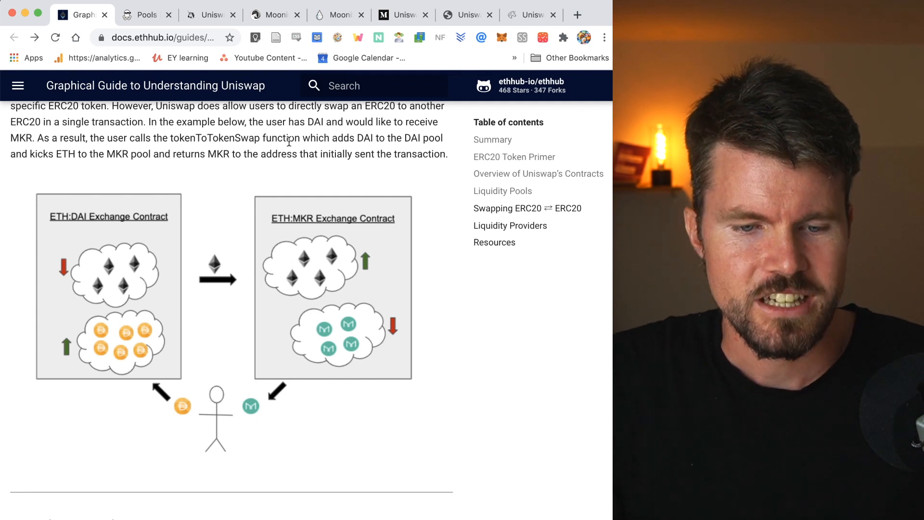
# Filter Pools.fyi to Uniswap v2 and scroll to the Top 10 Liquidity Pools table
pyautogui.click(144, 14)
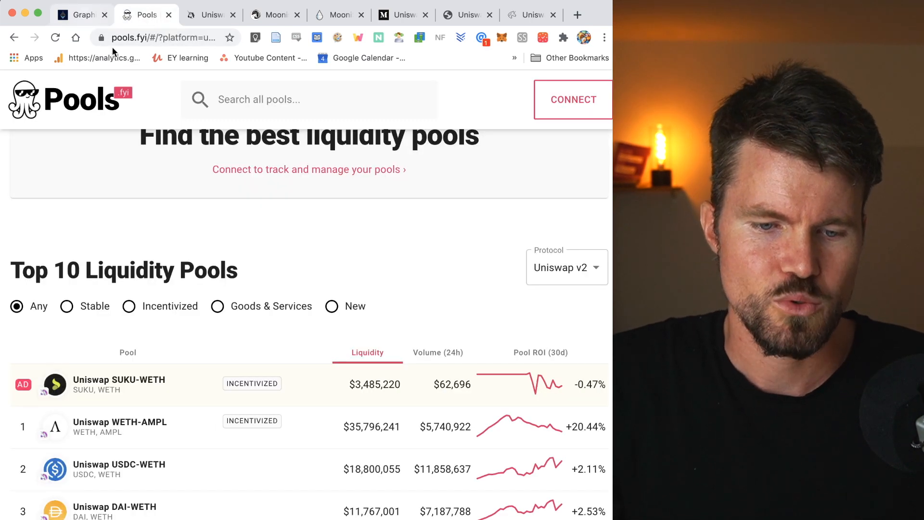
pyautogui.moveTo(341, 153)
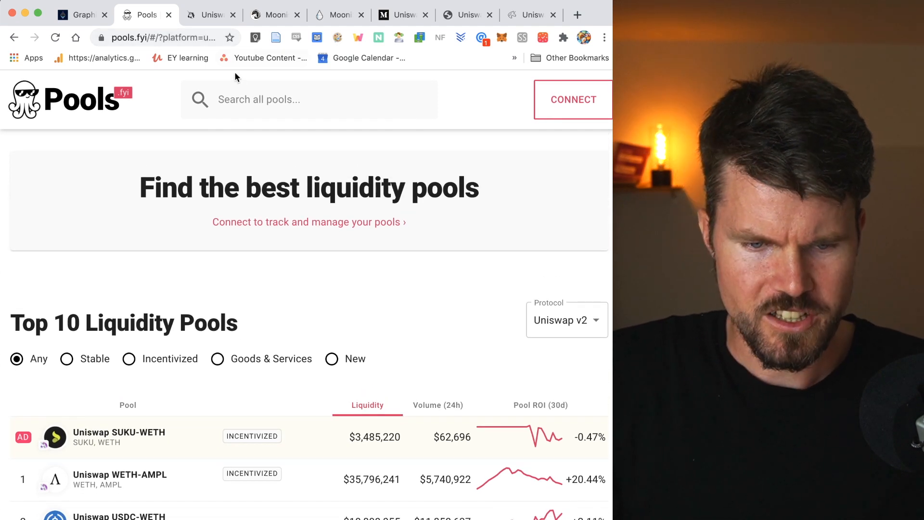
pyautogui.moveTo(566, 320)
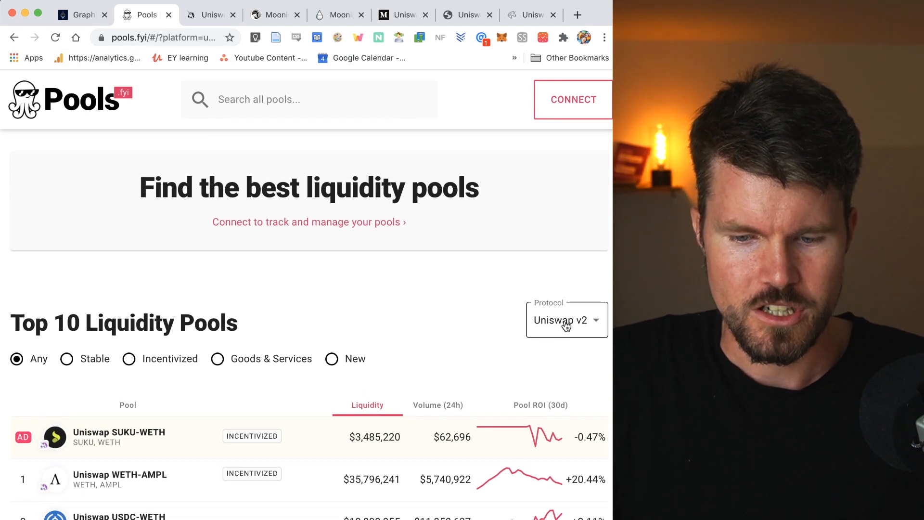
pyautogui.click(566, 319)
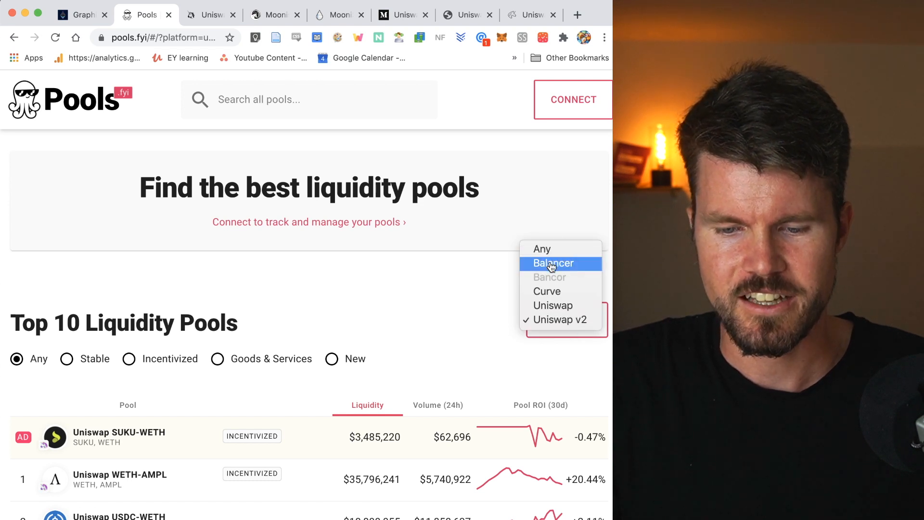
pyautogui.moveTo(546, 292)
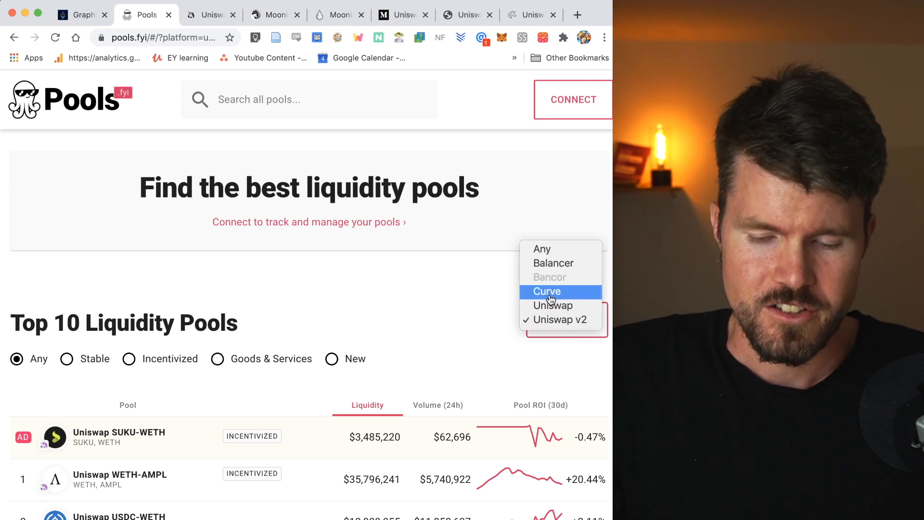
pyautogui.moveTo(558, 319)
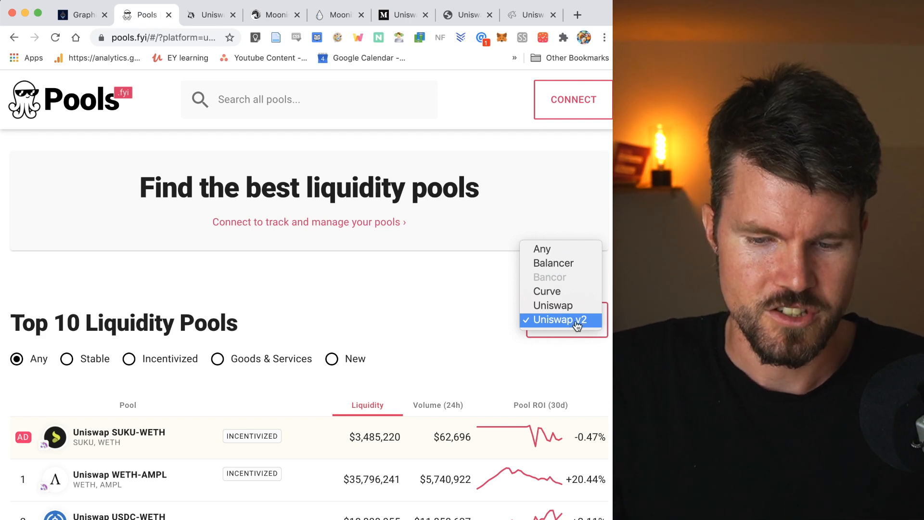
pyautogui.click(559, 320)
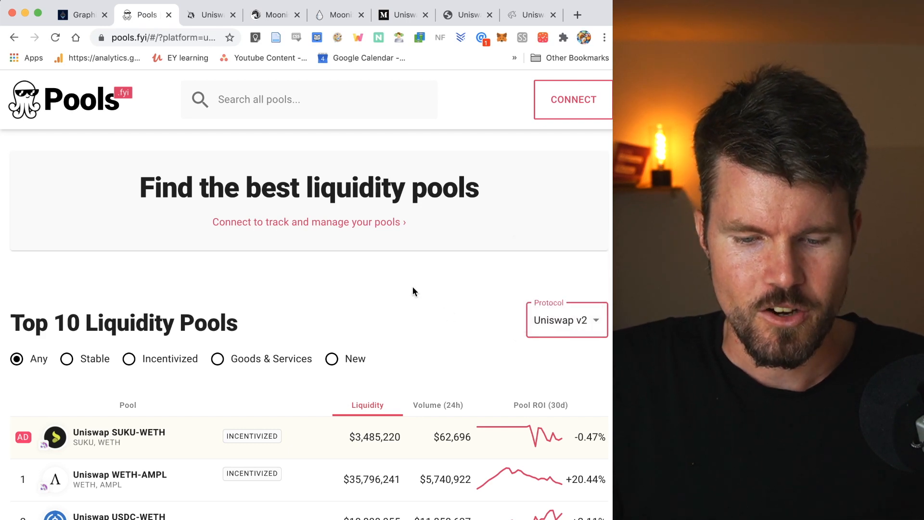
pyautogui.scroll(-3)
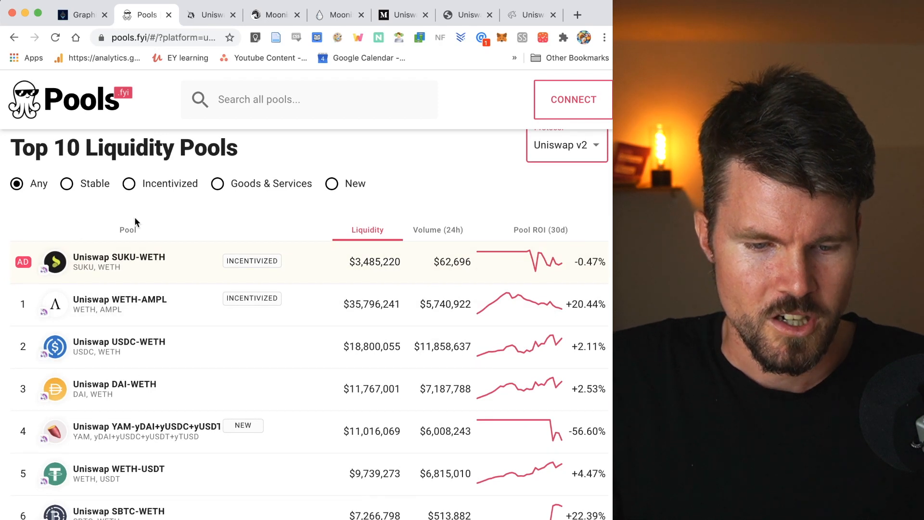
pyautogui.moveTo(87, 492)
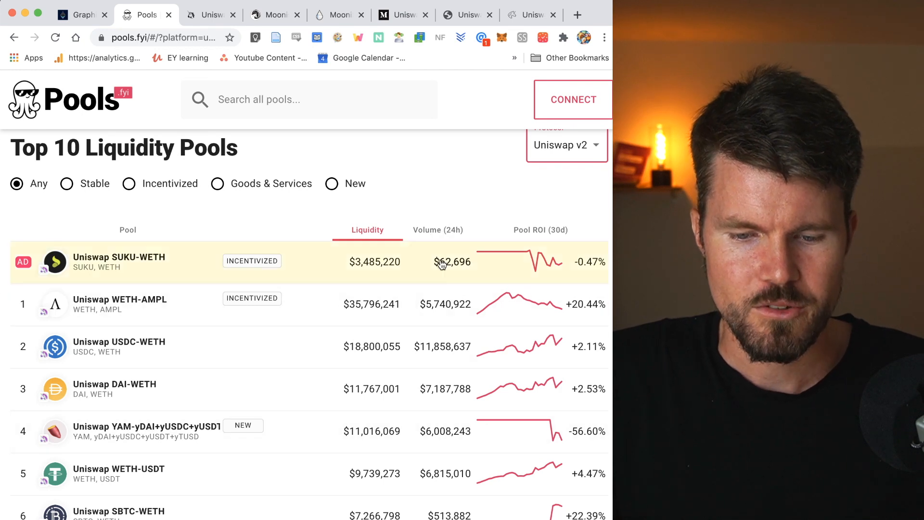
pyautogui.moveTo(451, 304)
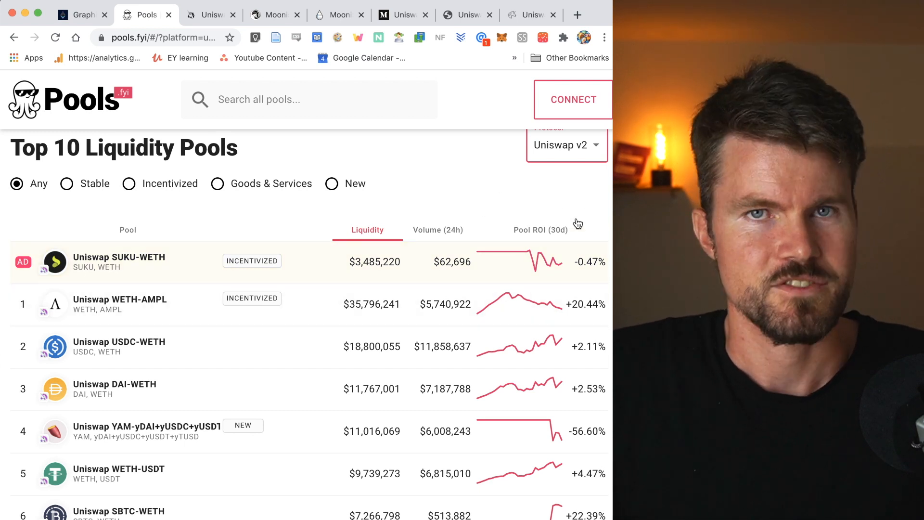
pyautogui.moveTo(134, 270)
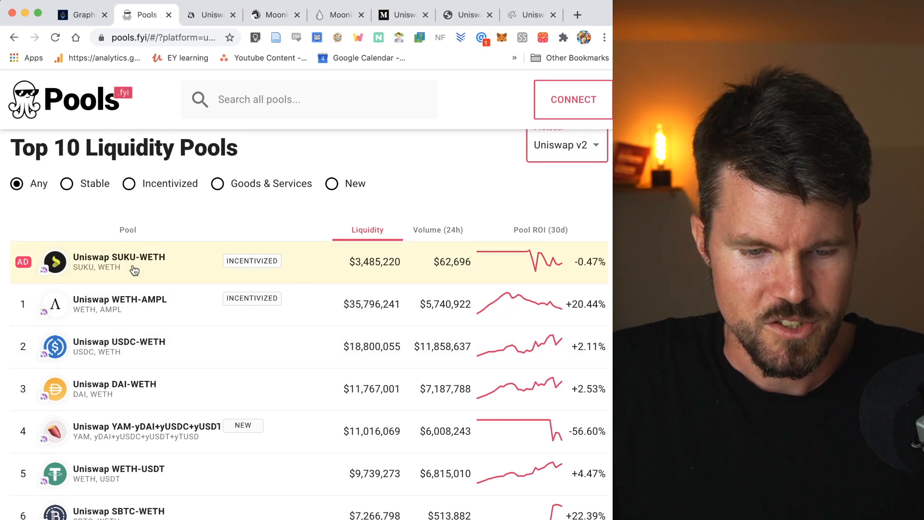
pyautogui.moveTo(165, 302)
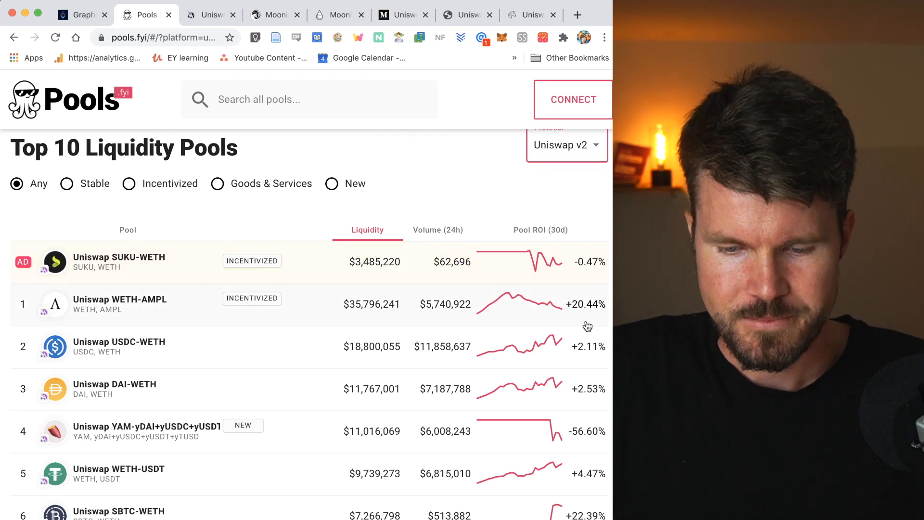
pyautogui.moveTo(477, 194)
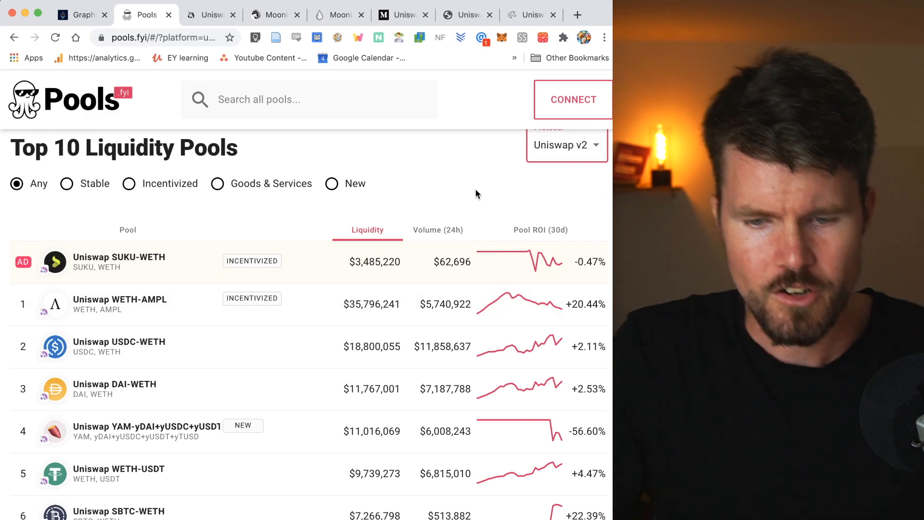
pyautogui.scroll(-3)
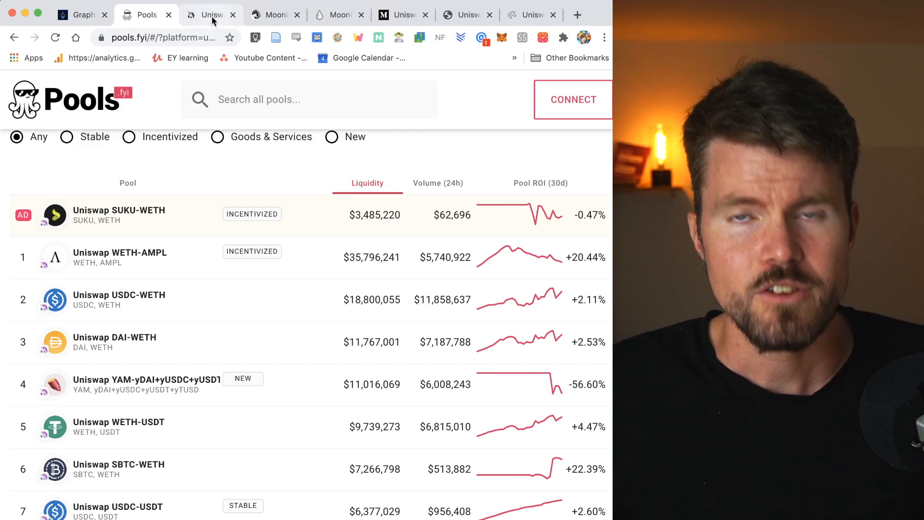
pyautogui.moveTo(210, 14)
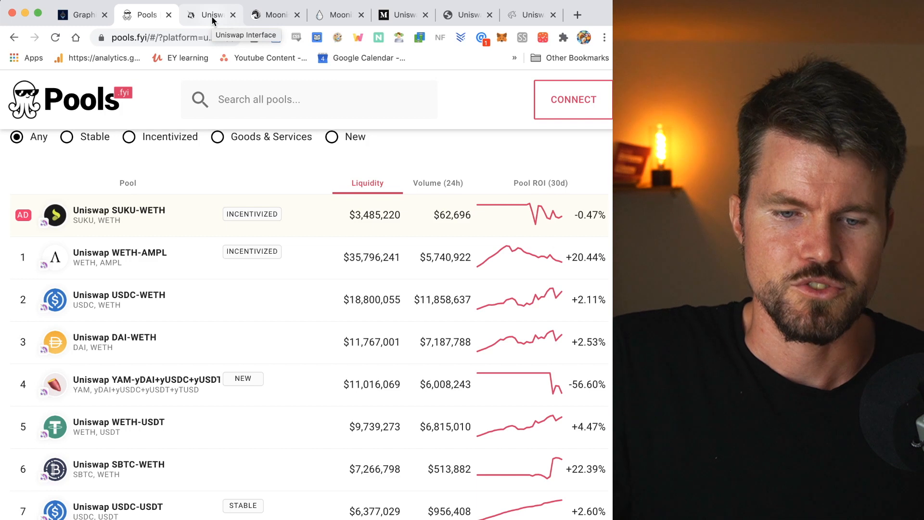
# Connect a wallet to Uniswap via WalletConnect, showing a 0.681802 ETH balance
pyautogui.click(210, 14)
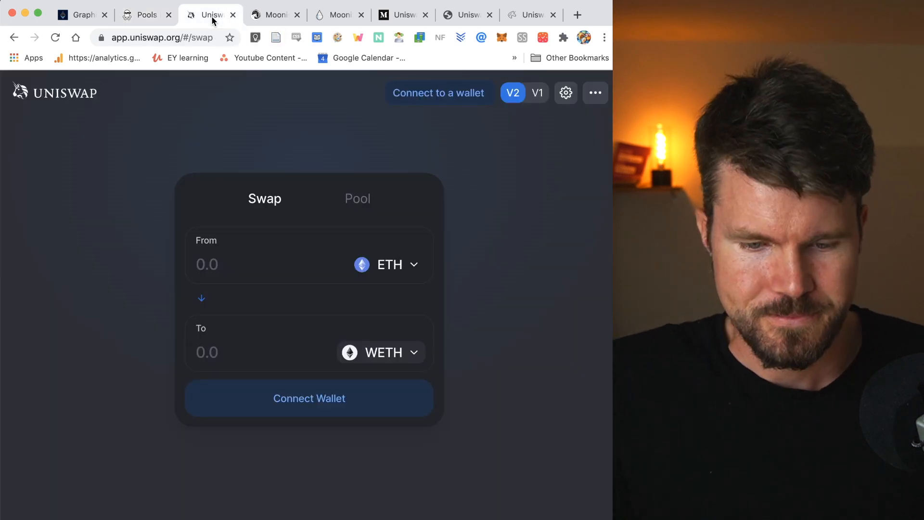
pyautogui.moveTo(262, 326)
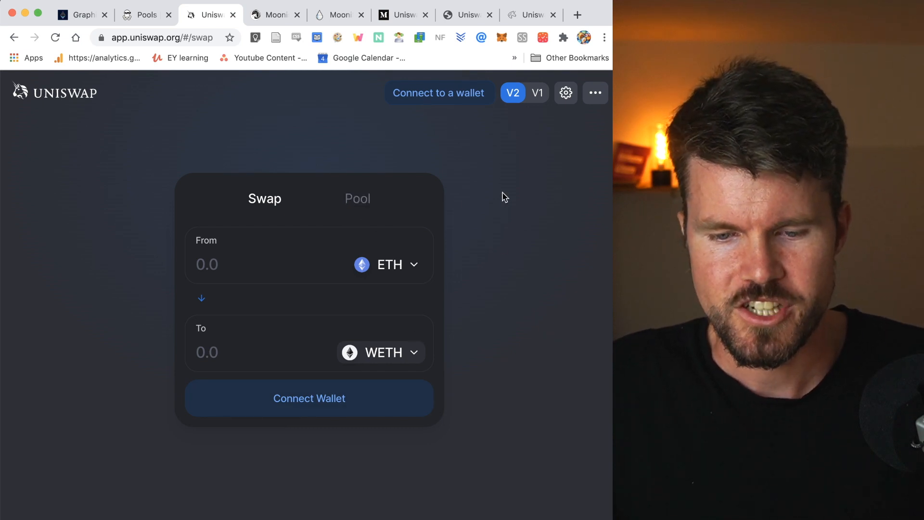
pyautogui.moveTo(439, 93)
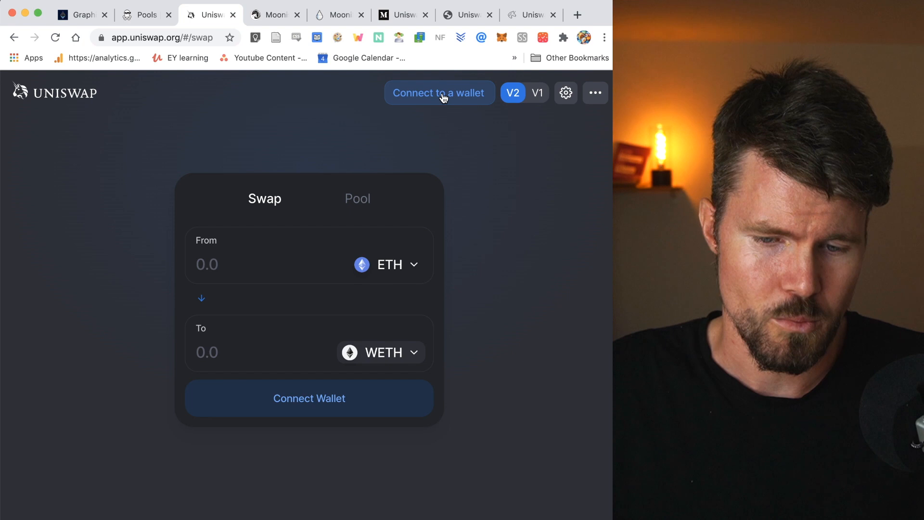
pyautogui.click(439, 93)
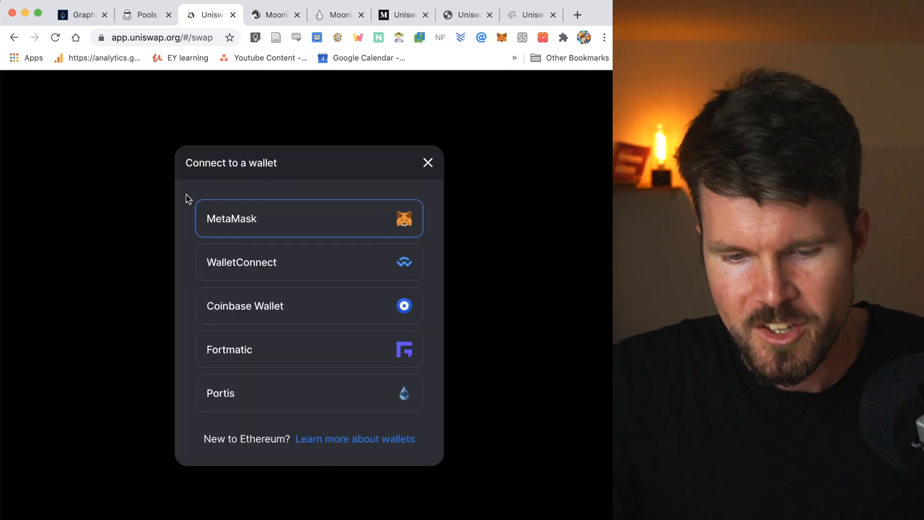
pyautogui.moveTo(268, 263)
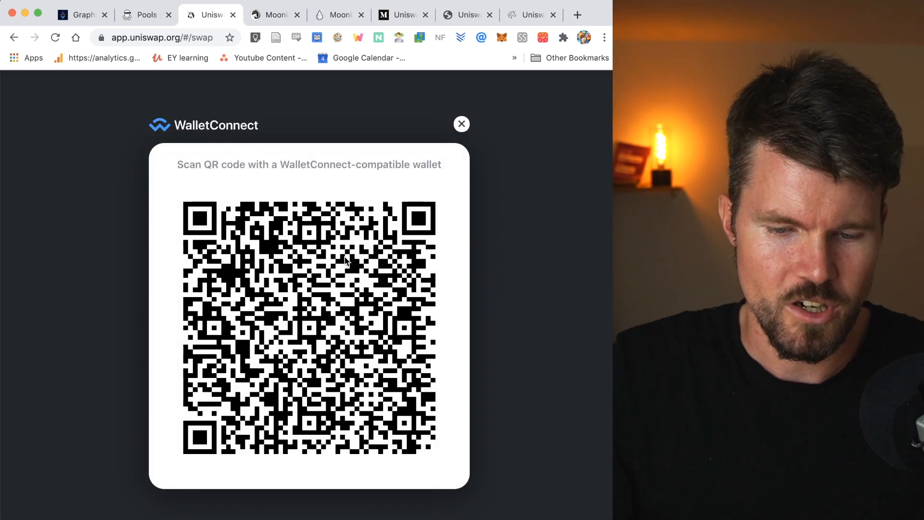
pyautogui.moveTo(154, 216)
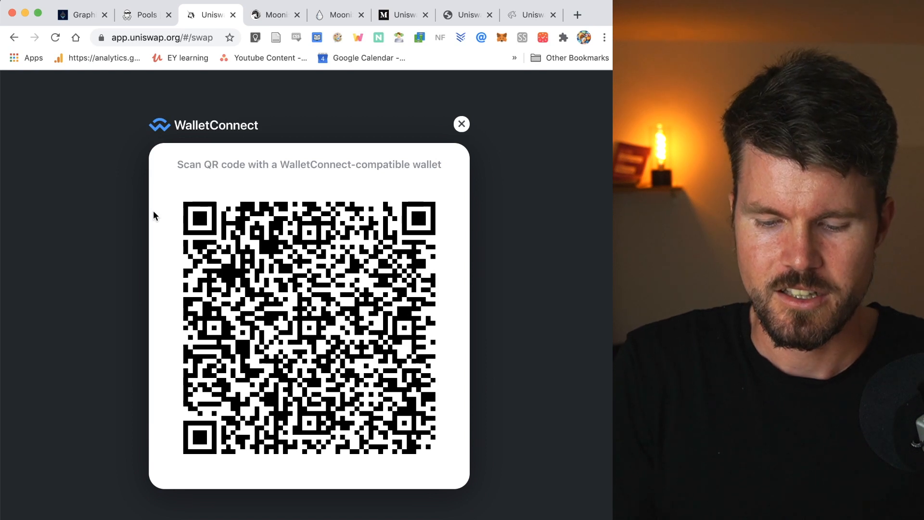
pyautogui.click(461, 124)
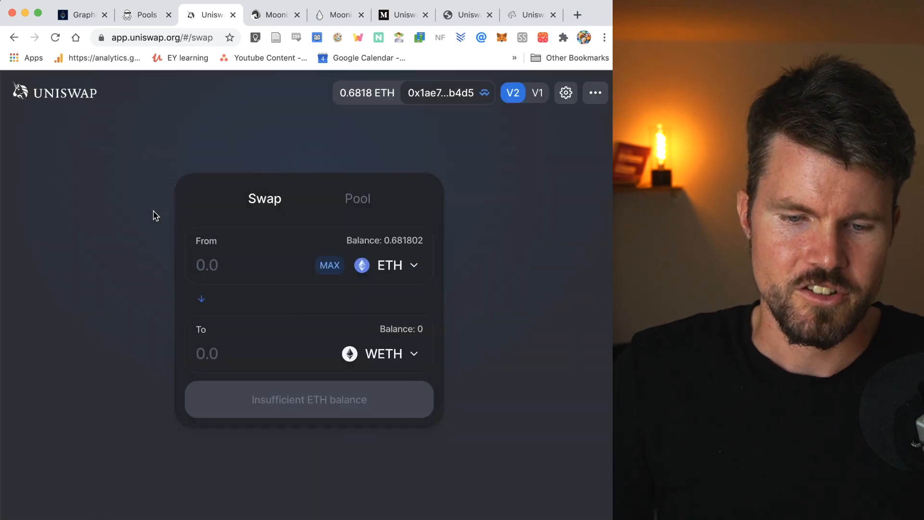
pyautogui.moveTo(324, 207)
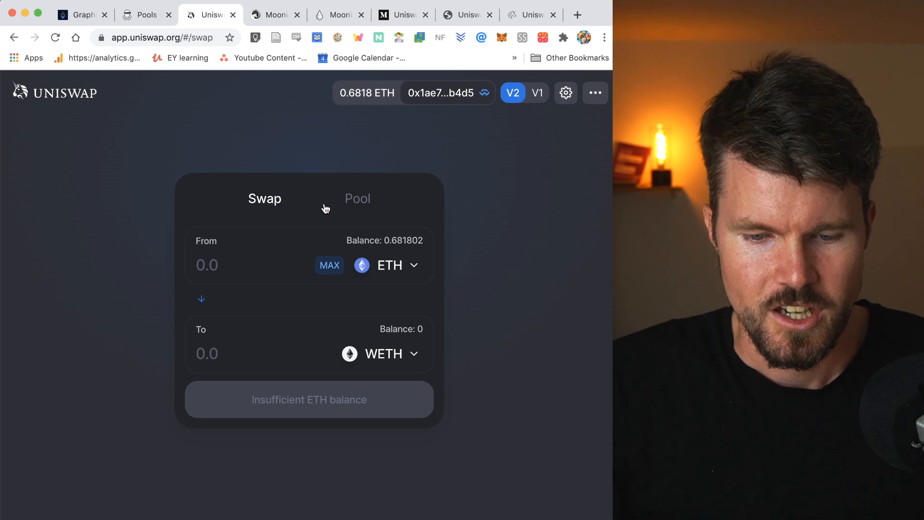
# Open Uniswap's Pool section and start an Add Liquidity form with 0.5 ETH
pyautogui.click(357, 198)
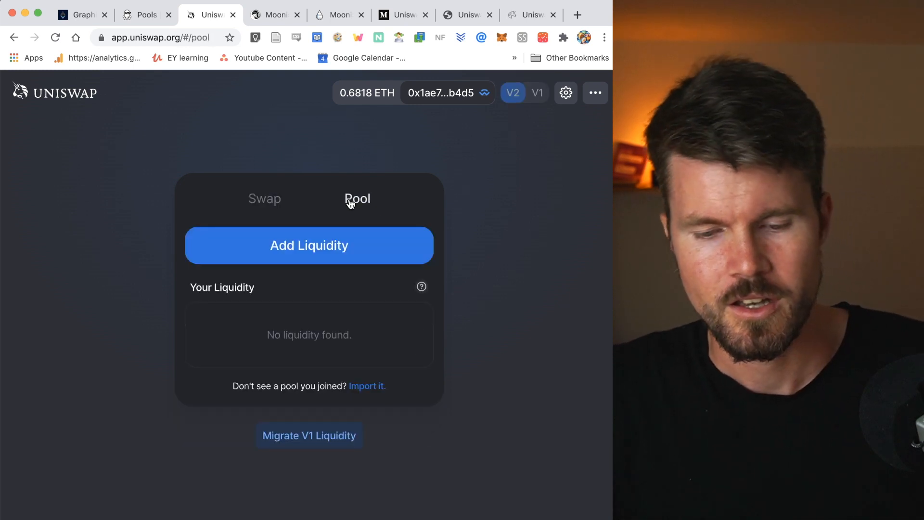
pyautogui.moveTo(509, 280)
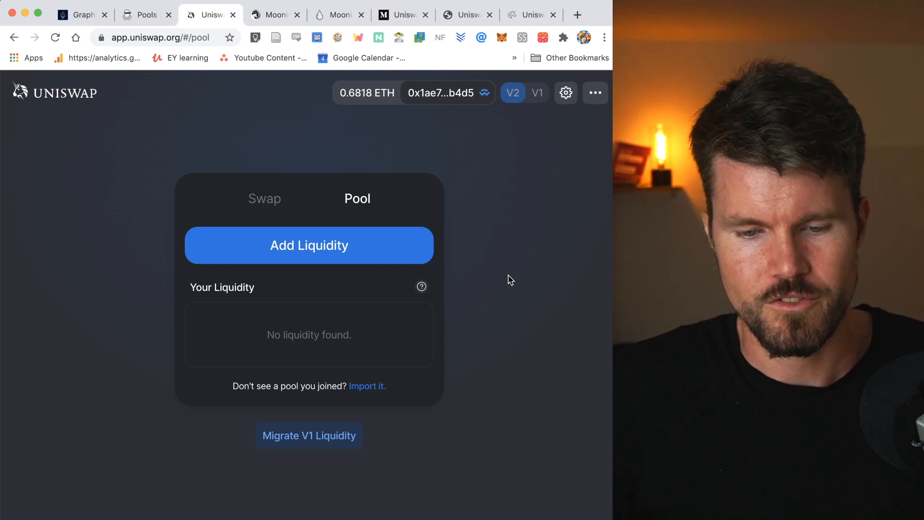
pyautogui.moveTo(257, 243)
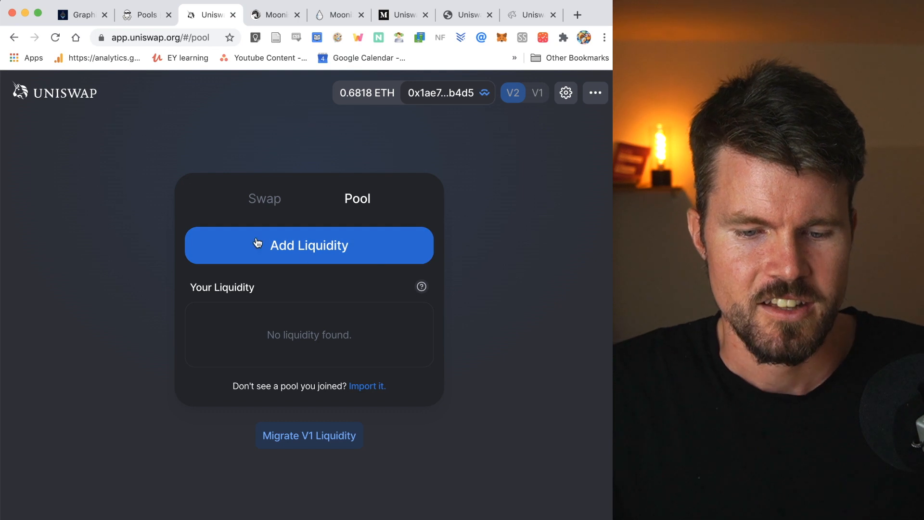
pyautogui.click(308, 245)
pyautogui.write('0.5')
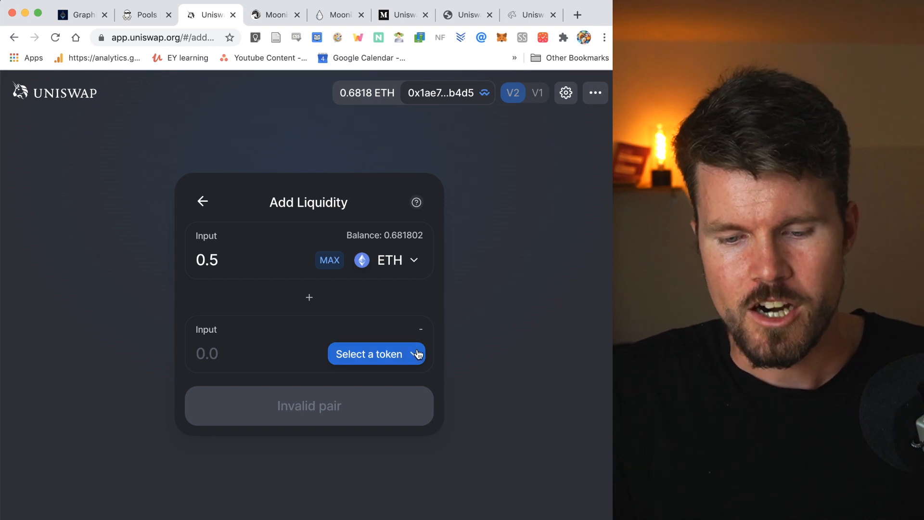
pyautogui.click(376, 354)
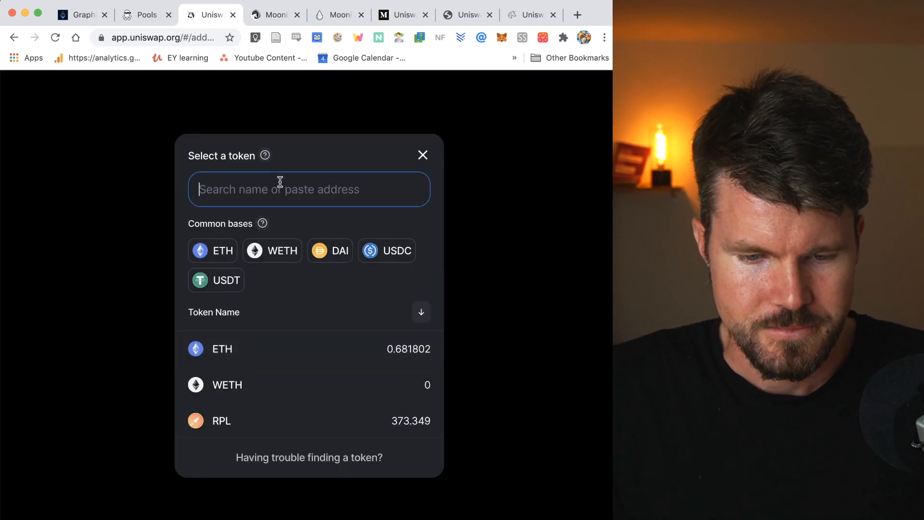
pyautogui.write('rpl')
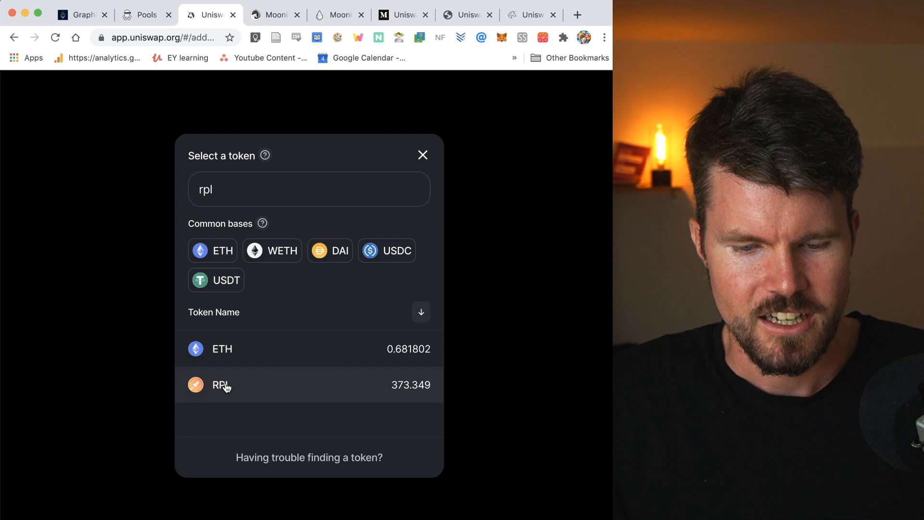
pyautogui.click(222, 385)
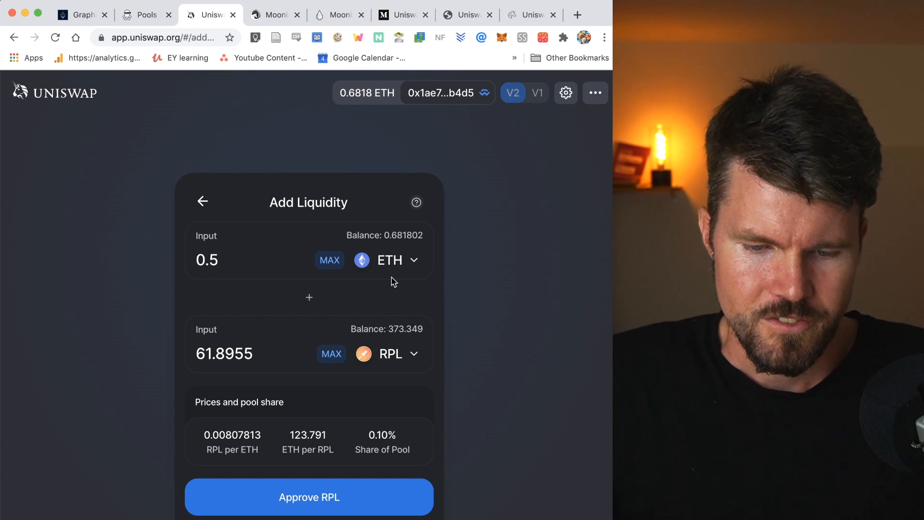
pyautogui.moveTo(199, 364)
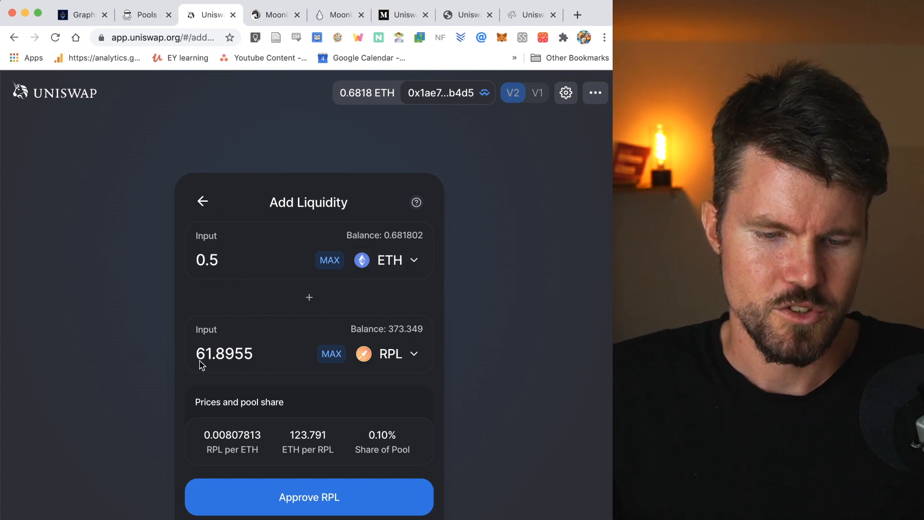
pyautogui.moveTo(253, 349)
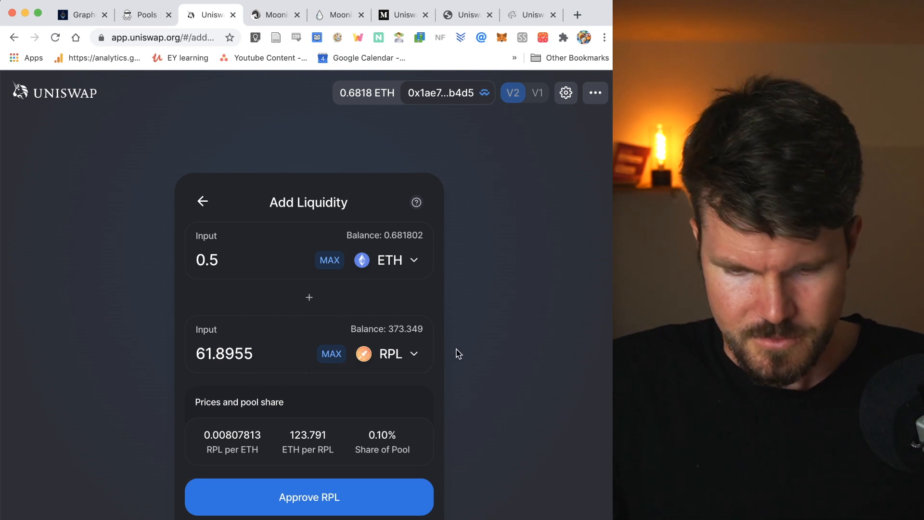
pyautogui.moveTo(398, 265)
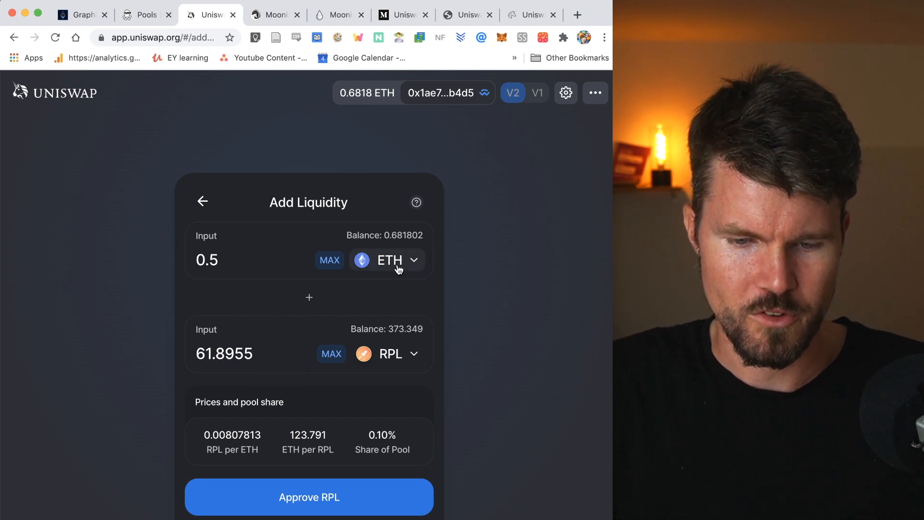
pyautogui.scroll(-3)
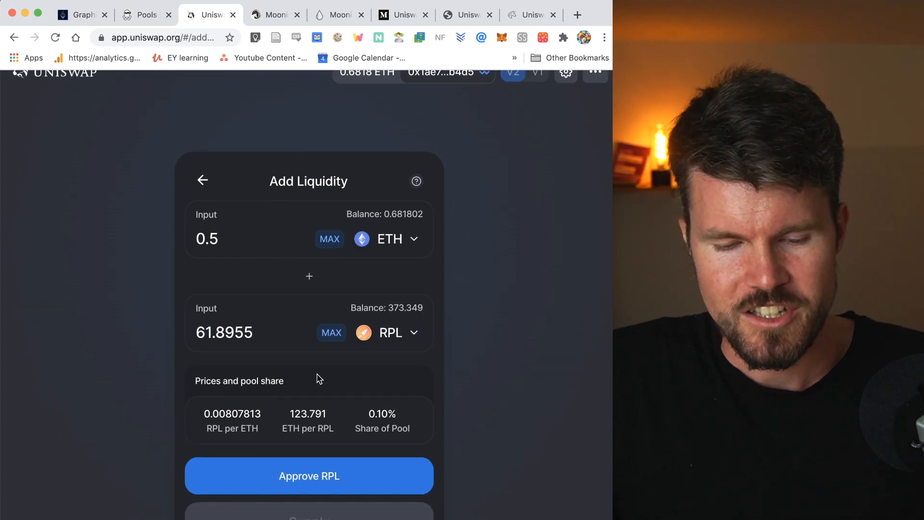
pyautogui.moveTo(252, 421)
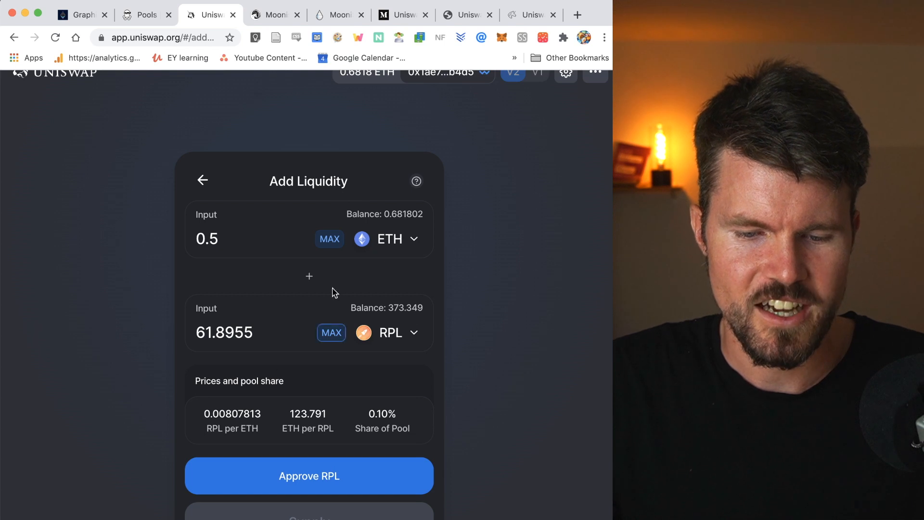
pyautogui.moveTo(370, 419)
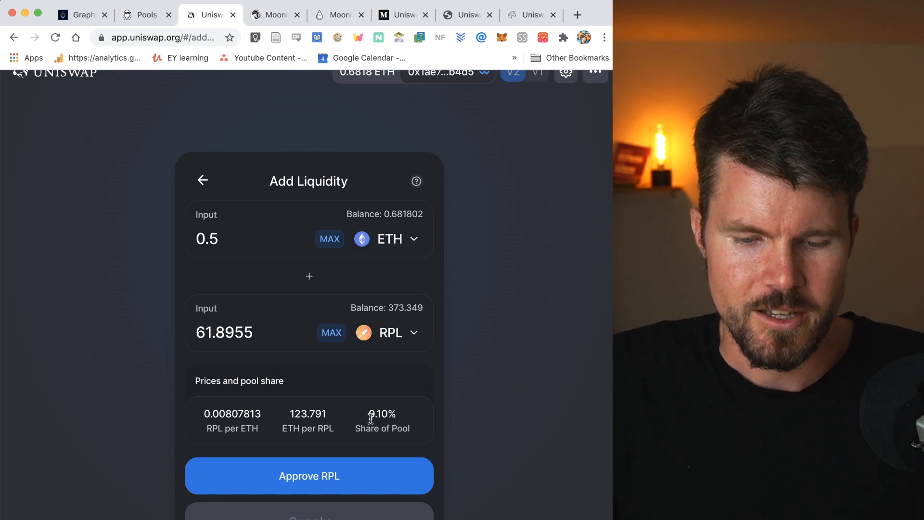
pyautogui.doubleClick(381, 412)
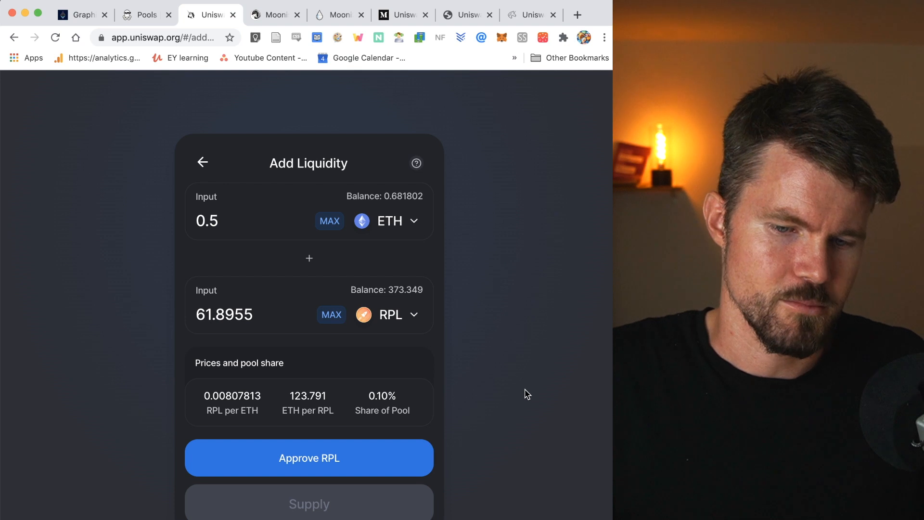
pyautogui.moveTo(478, 370)
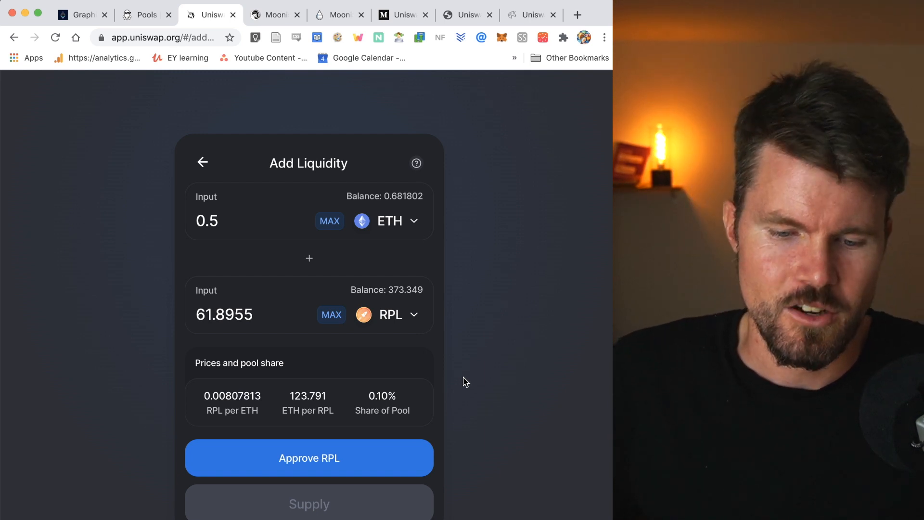
pyautogui.moveTo(438, 216)
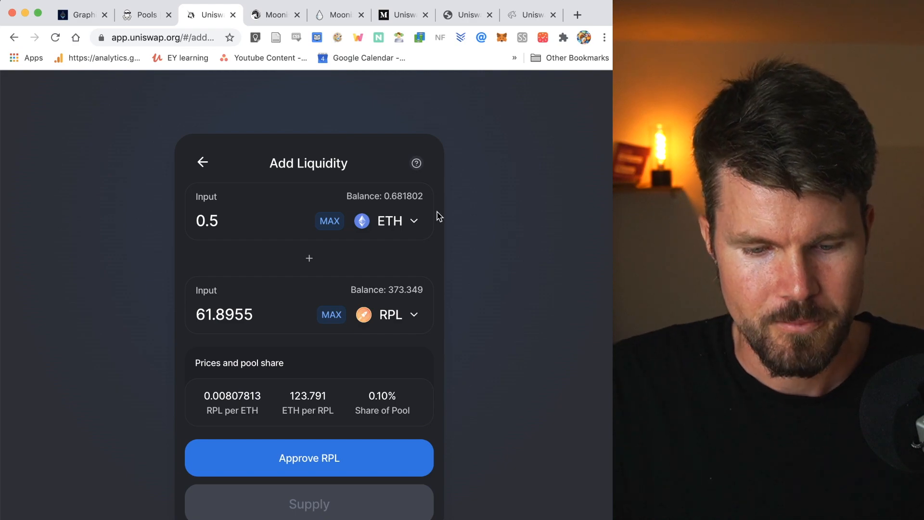
# Switch to Mooniswap's Add Liquidity panel showing 0.5 ETH, 61.2548 RPL, 0.22% share
pyautogui.click(275, 14)
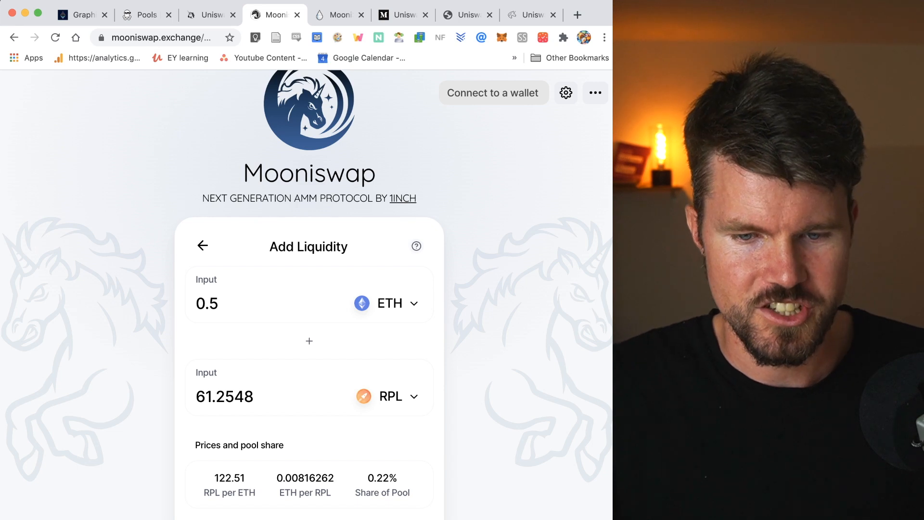
# Browse the Publish0x DAI-ETH and USDC-ETH LP income charts, then return to Mooniswap
pyautogui.click(338, 14)
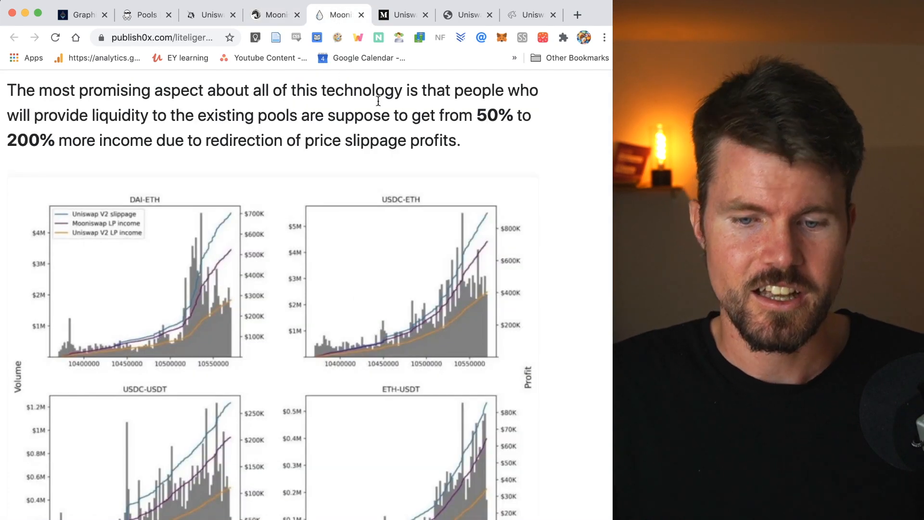
pyautogui.moveTo(517, 131)
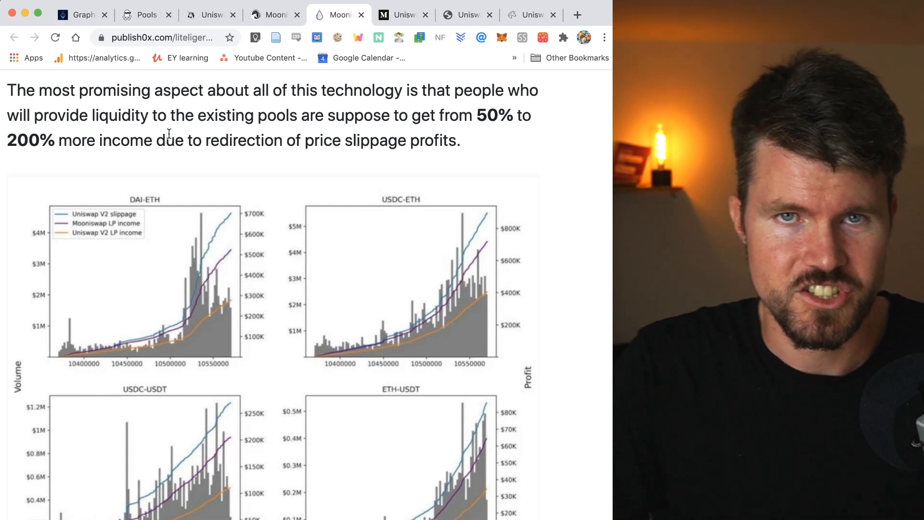
pyautogui.moveTo(76, 176)
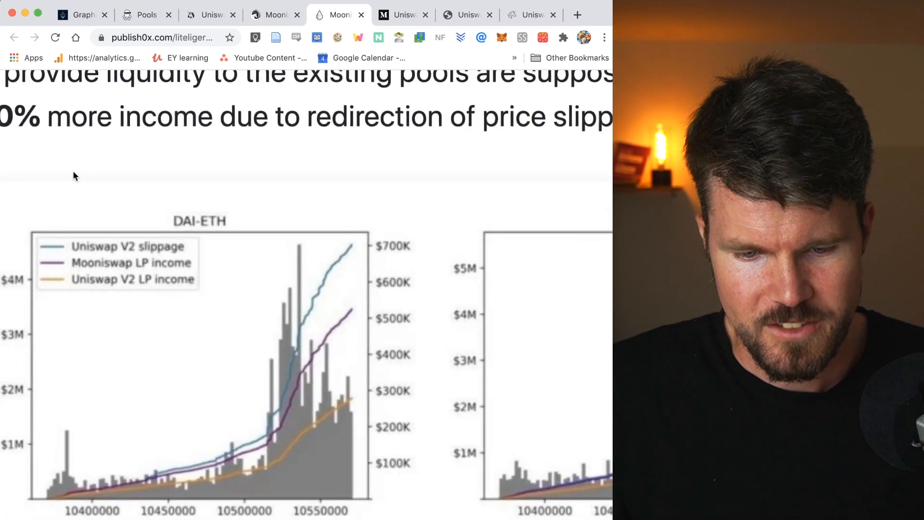
pyautogui.scroll(-3)
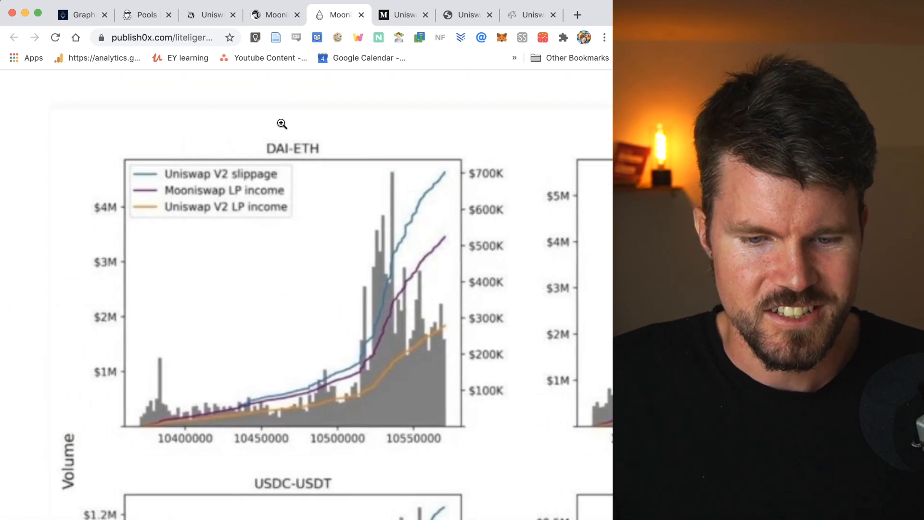
pyautogui.moveTo(323, 138)
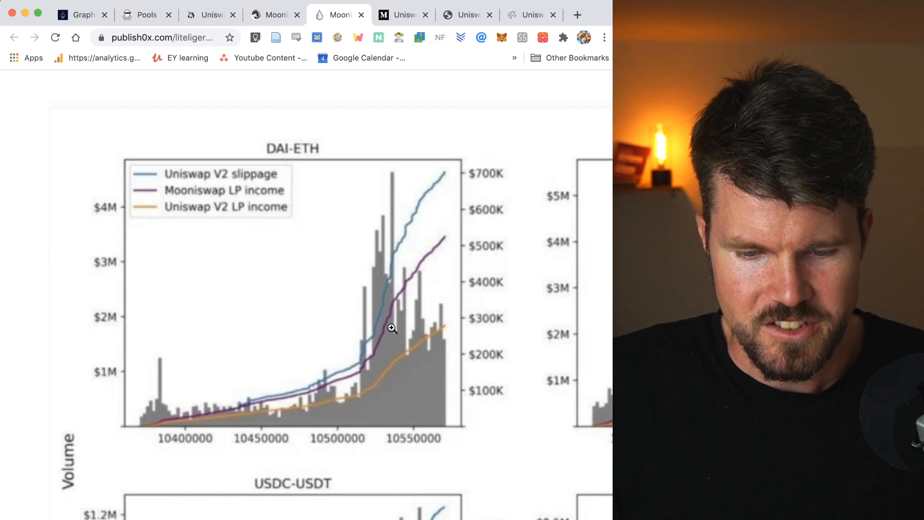
pyautogui.moveTo(470, 230)
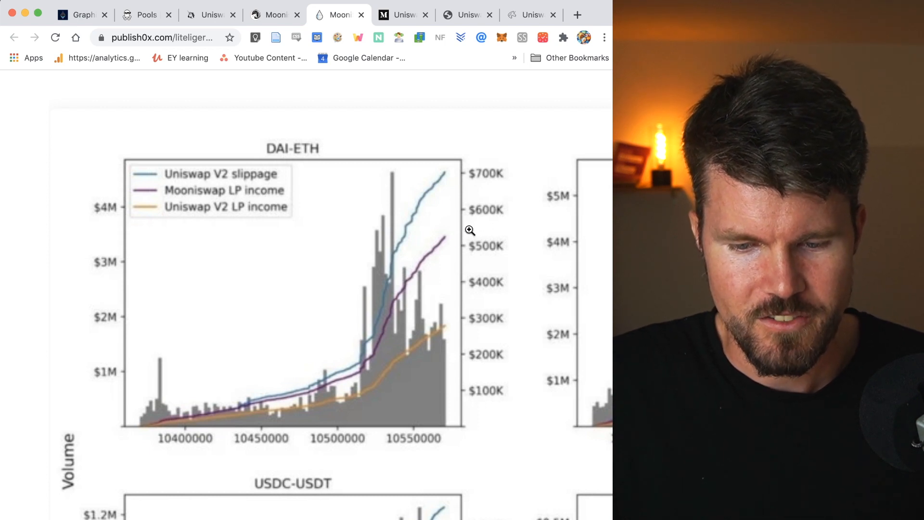
pyautogui.moveTo(174, 209)
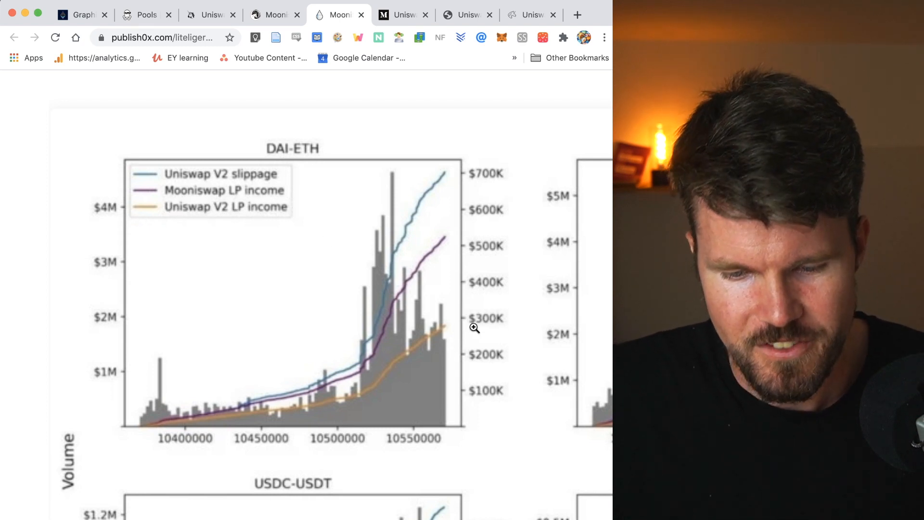
pyautogui.moveTo(478, 232)
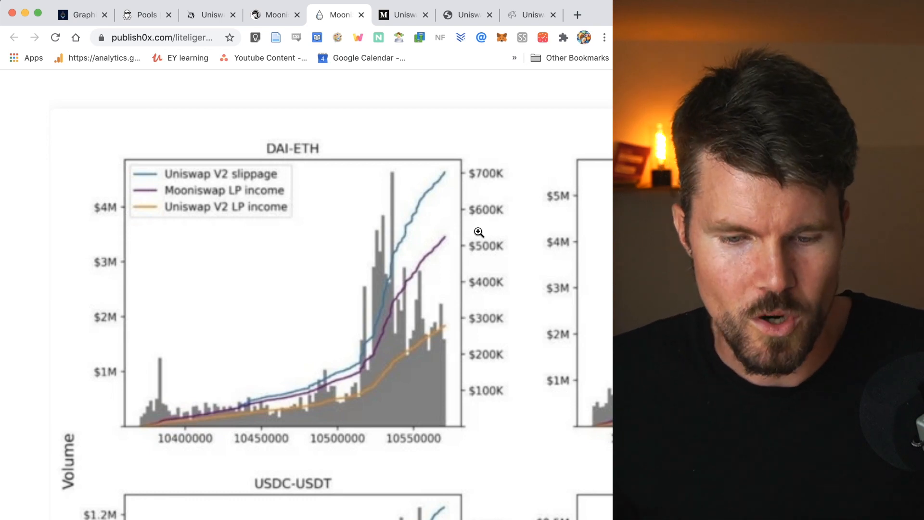
pyautogui.hscroll(3)
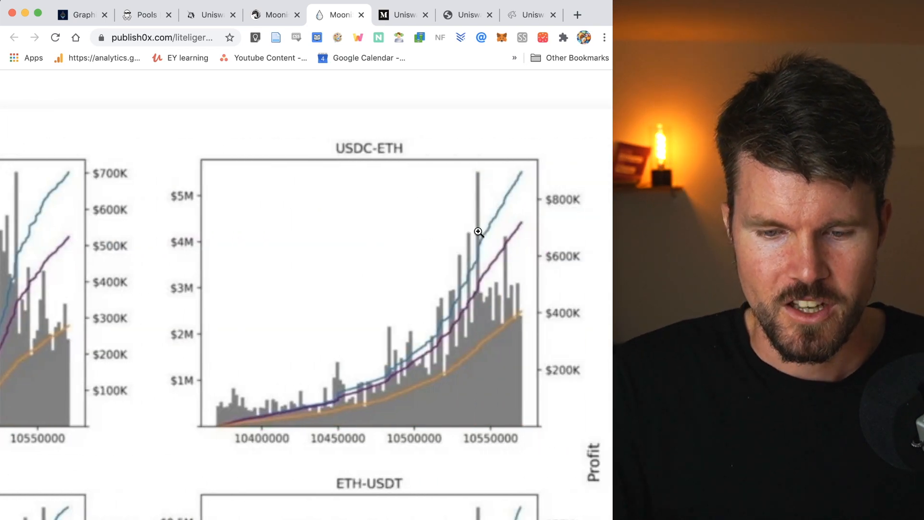
pyautogui.scroll(-3)
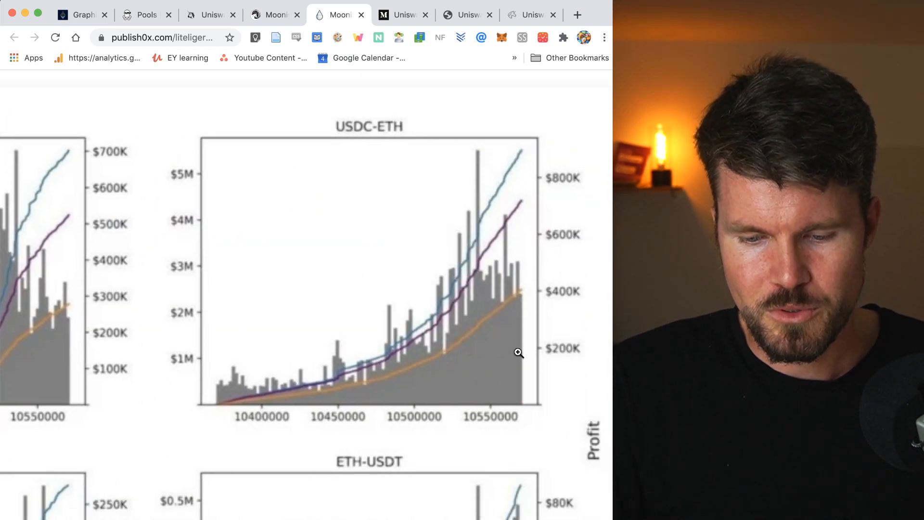
pyautogui.scroll(-3)
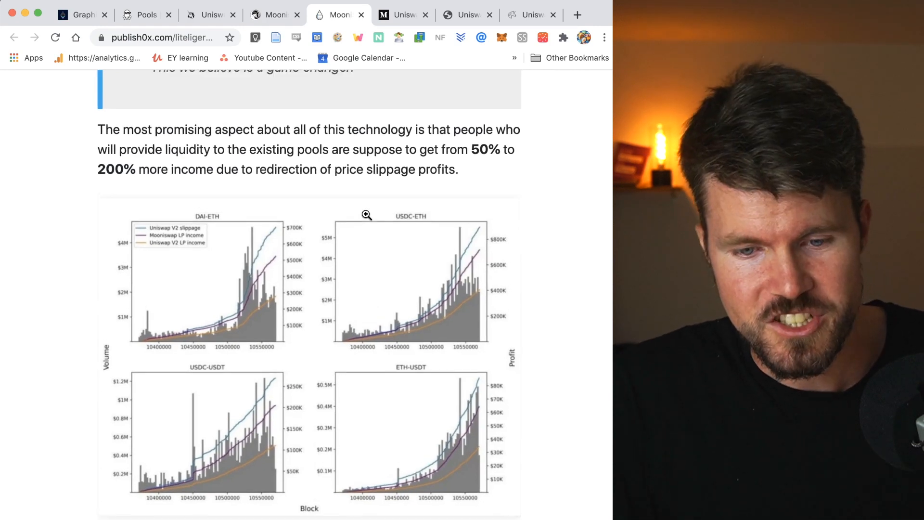
pyautogui.click(268, 14)
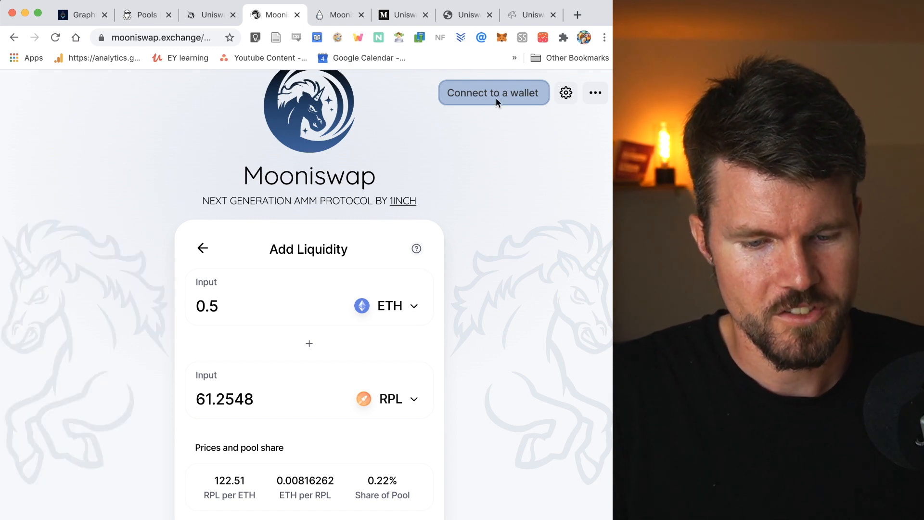
# Review Mooniswap's wallet list without connecting, then switch to the impermanent loss article
pyautogui.click(494, 93)
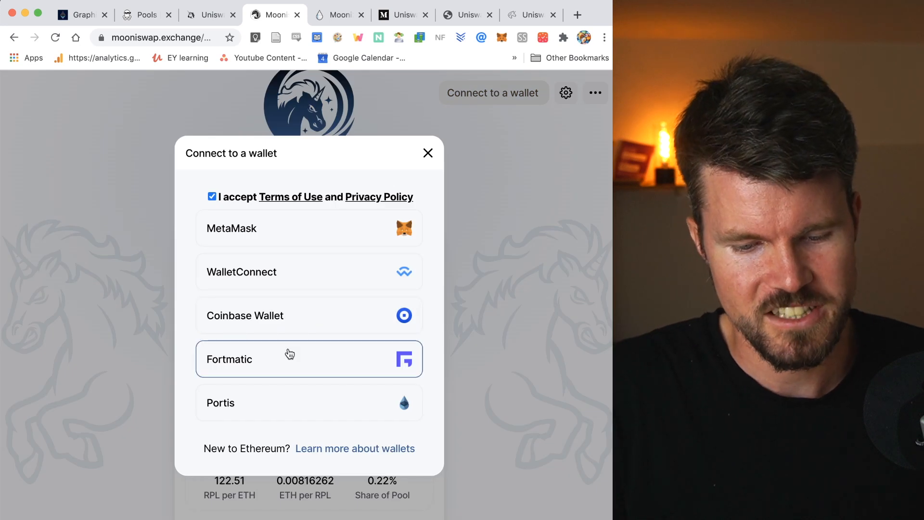
pyautogui.moveTo(430, 152)
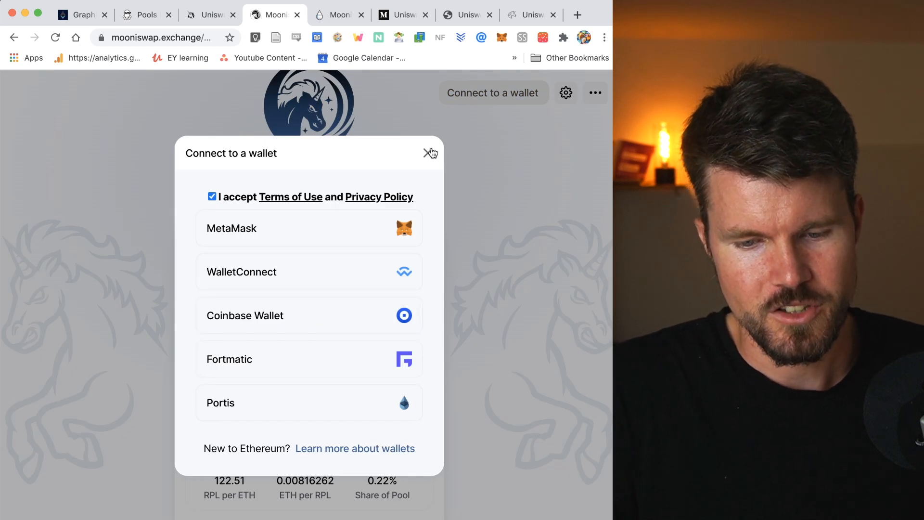
pyautogui.click(431, 152)
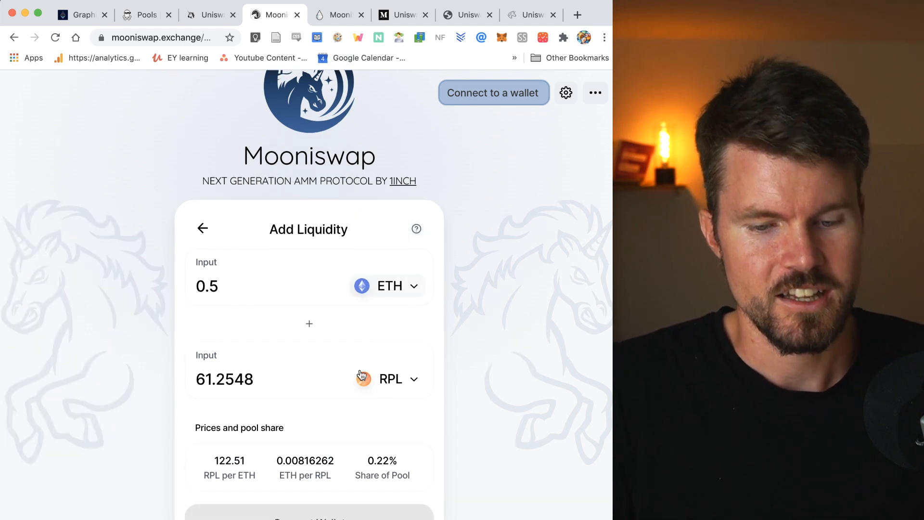
pyautogui.moveTo(113, 411)
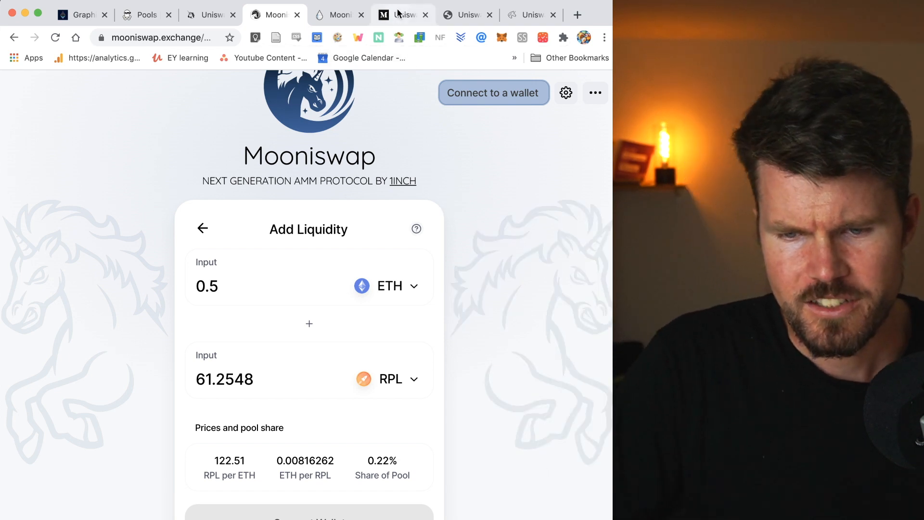
pyautogui.click(403, 14)
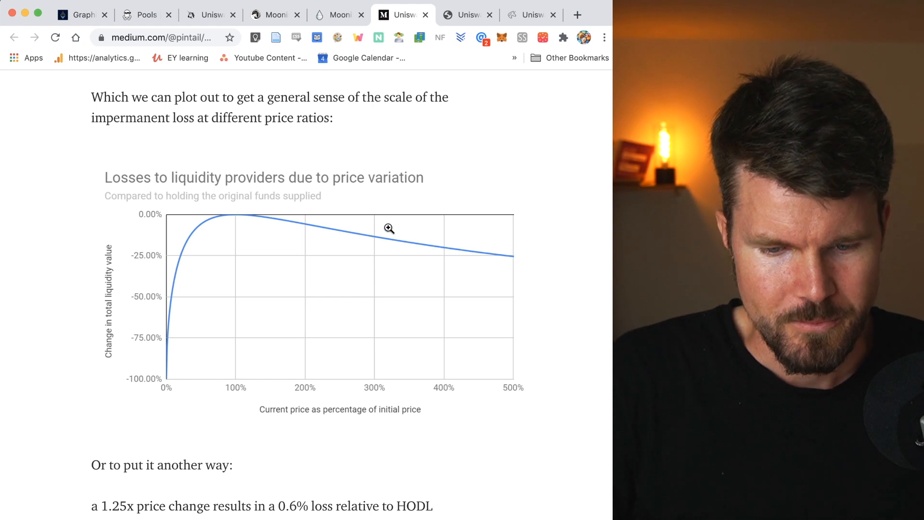
# Scroll the Medium article to the loss list, 0.6% at 1.25x to 25.5% at 5x
pyautogui.scroll(-3)
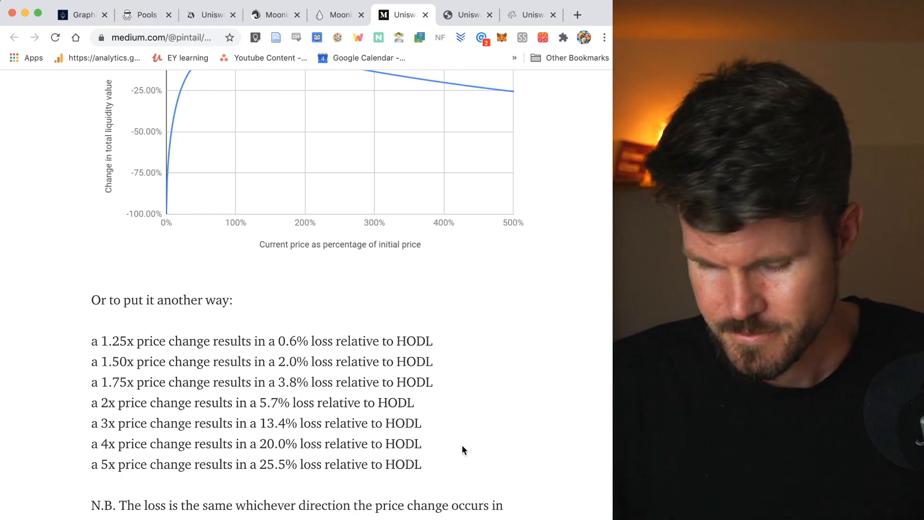
pyautogui.scroll(-3)
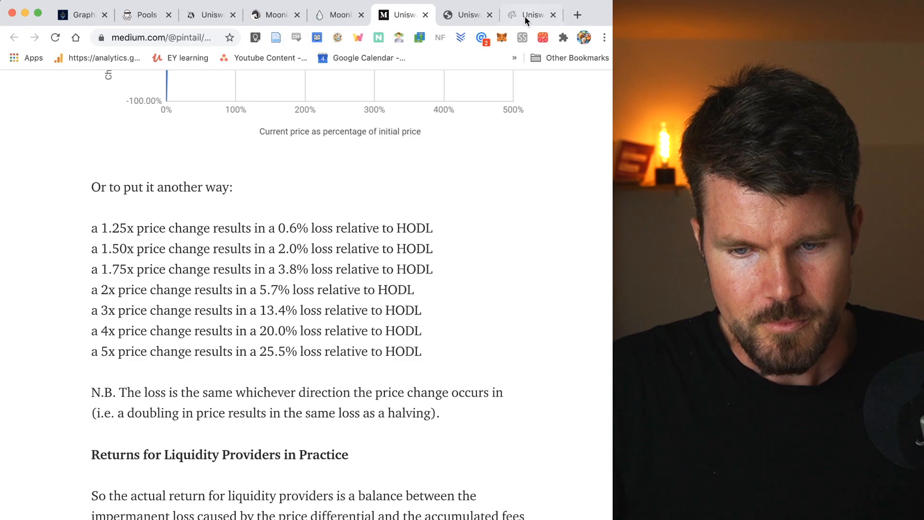
pyautogui.click(530, 14)
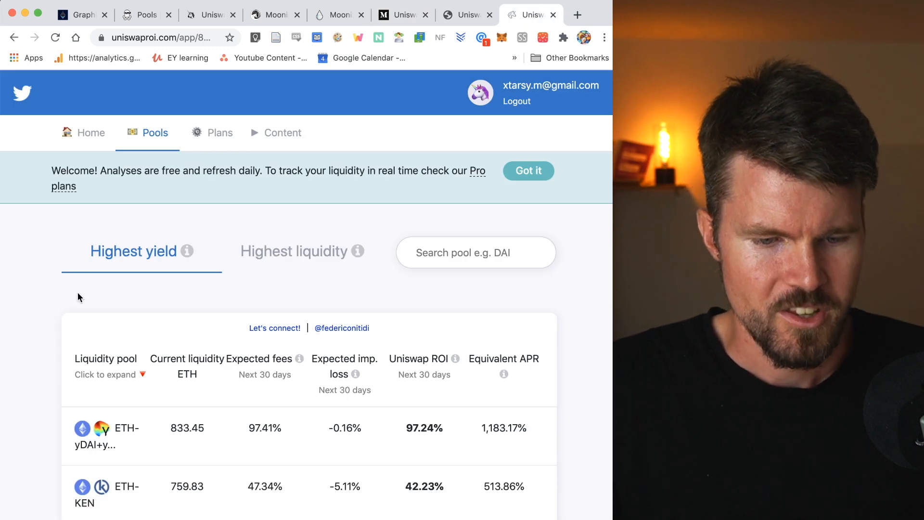
pyautogui.moveTo(126, 231)
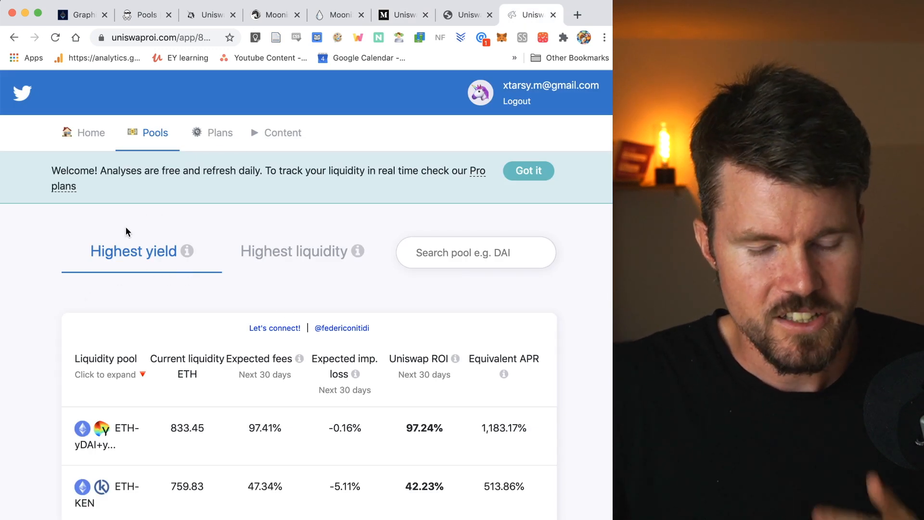
pyautogui.moveTo(50, 275)
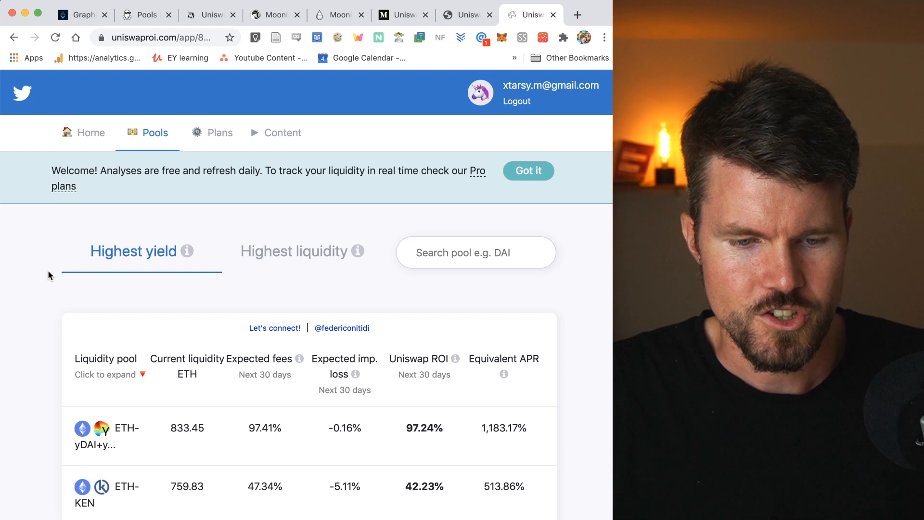
pyautogui.moveTo(140, 144)
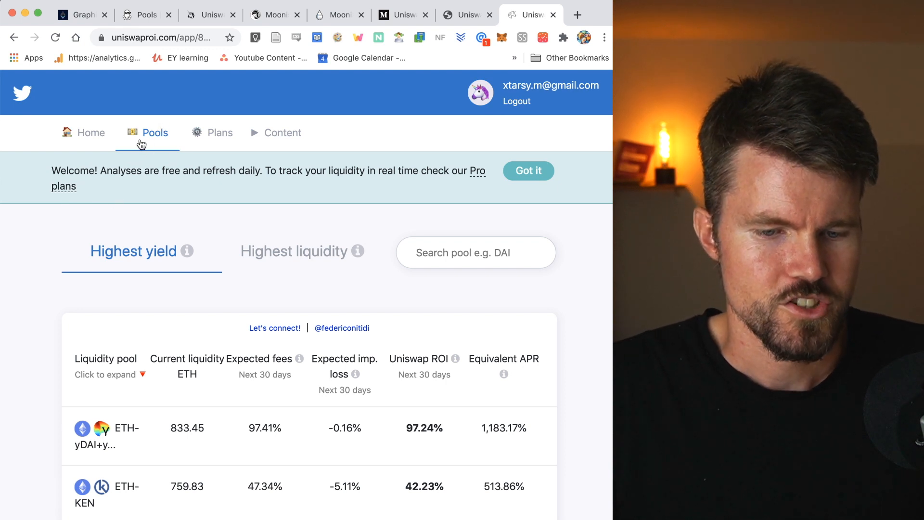
pyautogui.scroll(-3)
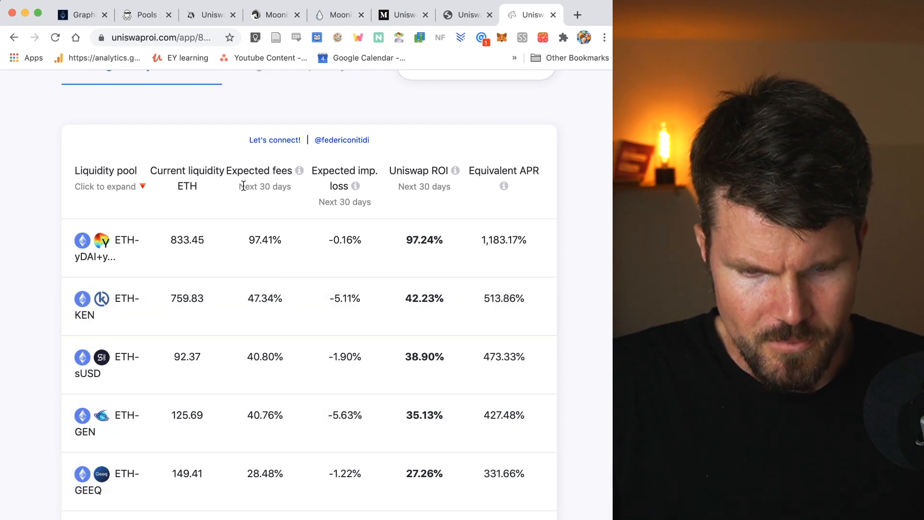
pyautogui.moveTo(262, 450)
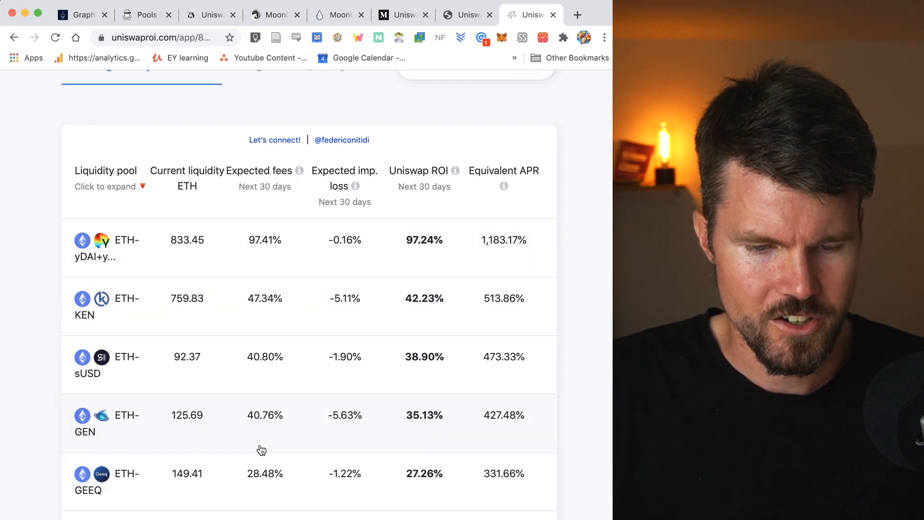
pyautogui.moveTo(298, 383)
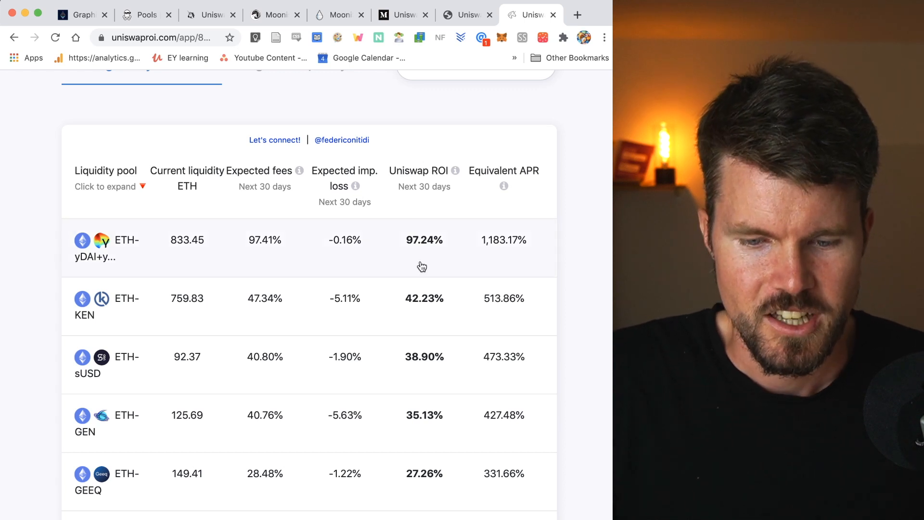
pyautogui.moveTo(245, 264)
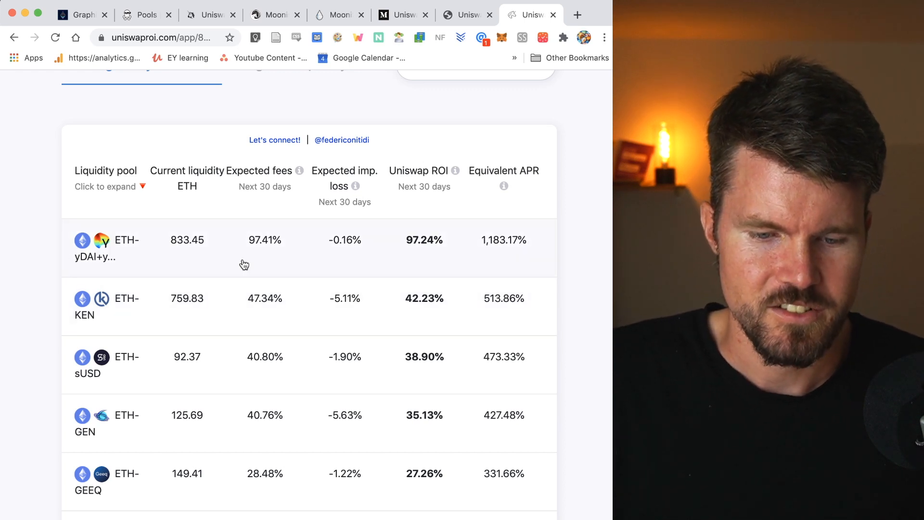
pyautogui.moveTo(251, 259)
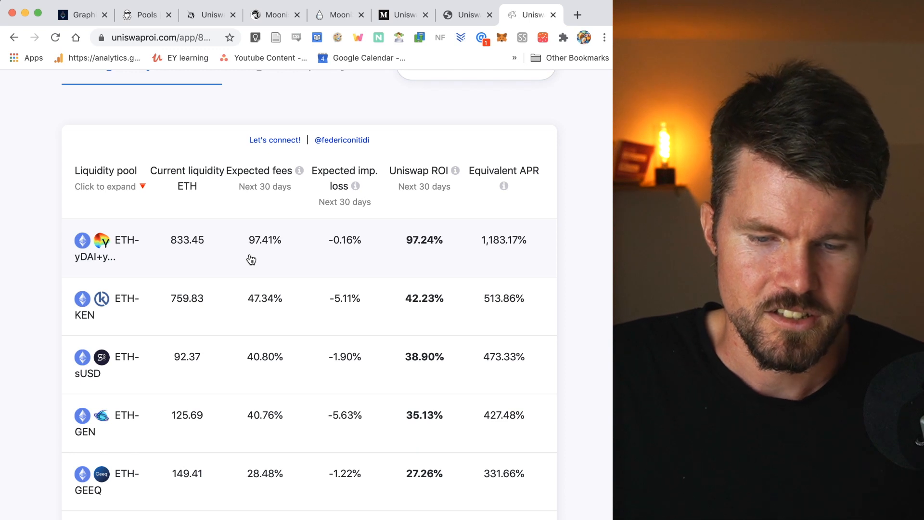
pyautogui.moveTo(355, 261)
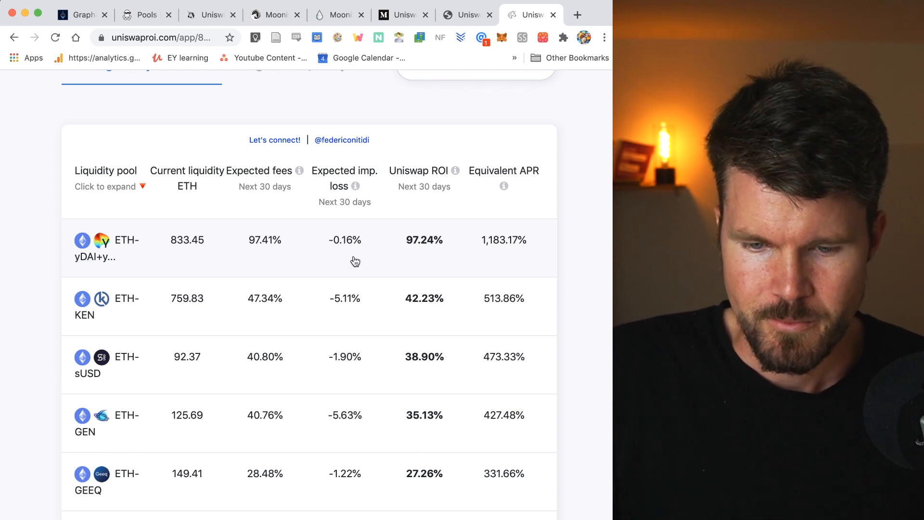
pyautogui.moveTo(516, 161)
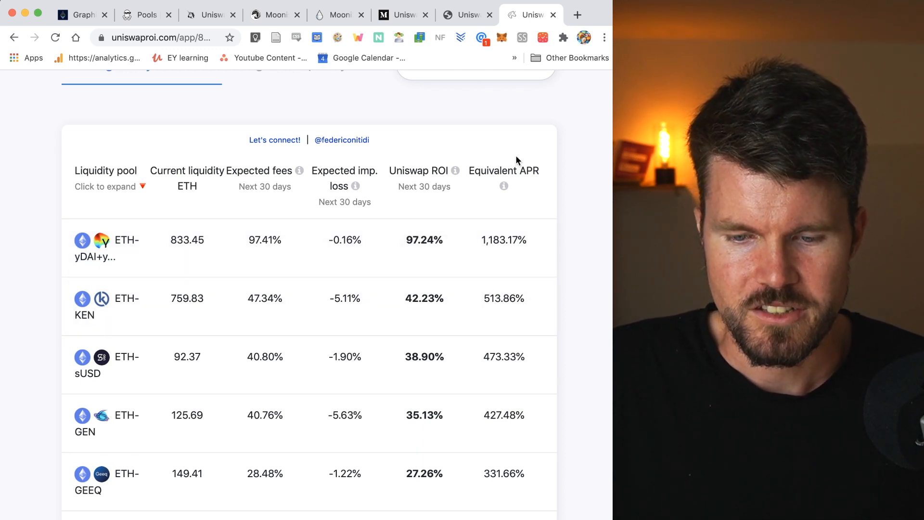
pyautogui.moveTo(573, 171)
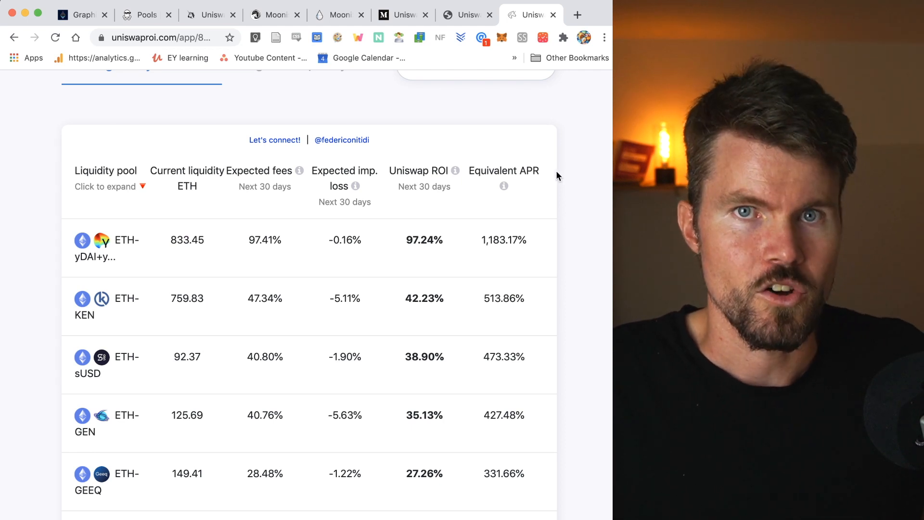
pyautogui.moveTo(434, 243)
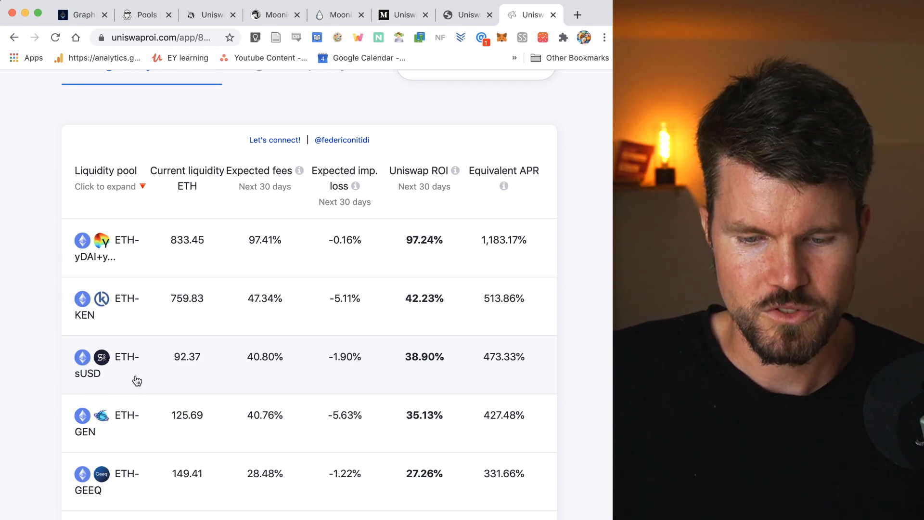
pyautogui.moveTo(450, 363)
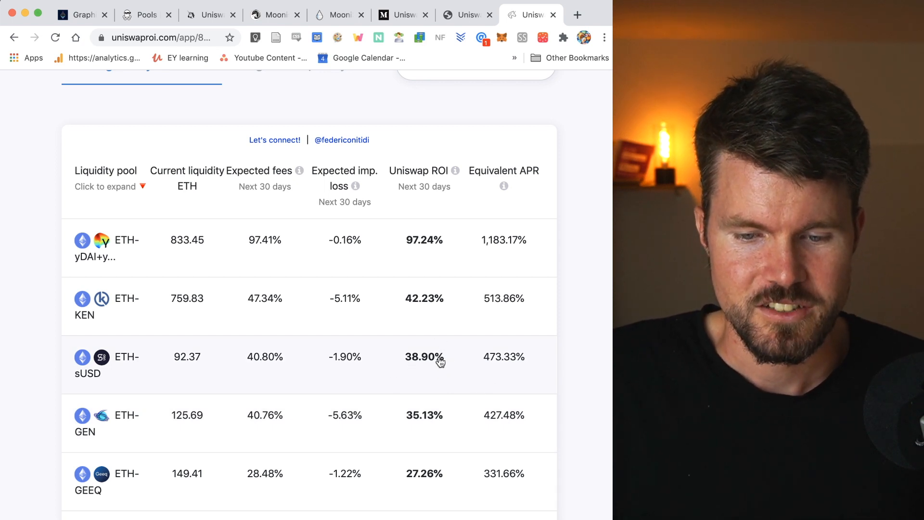
pyautogui.moveTo(456, 371)
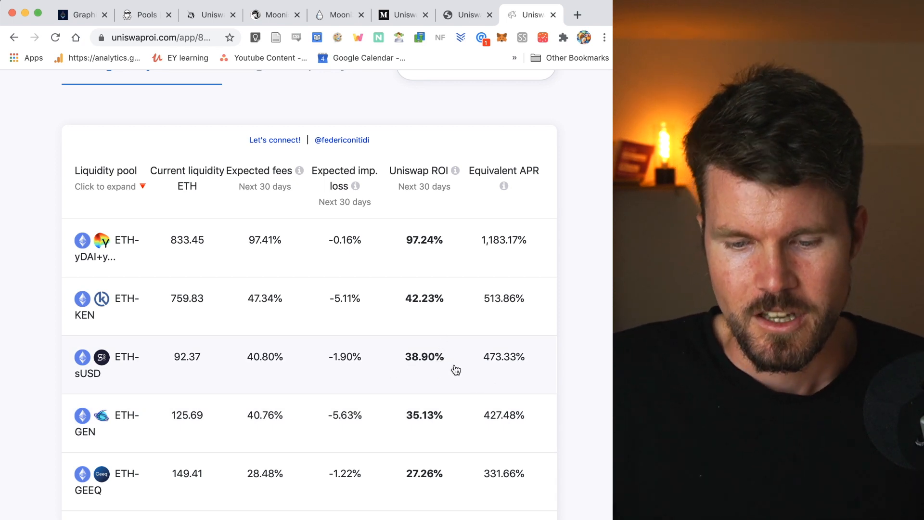
pyautogui.moveTo(512, 377)
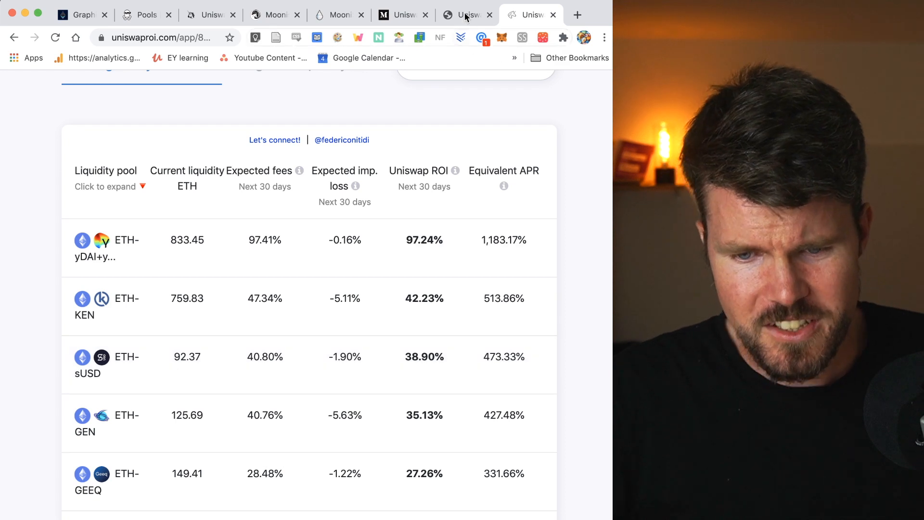
# Switch the zumzoom returns chart from MKR to the WETH pool, showing +0.34%
pyautogui.click(467, 14)
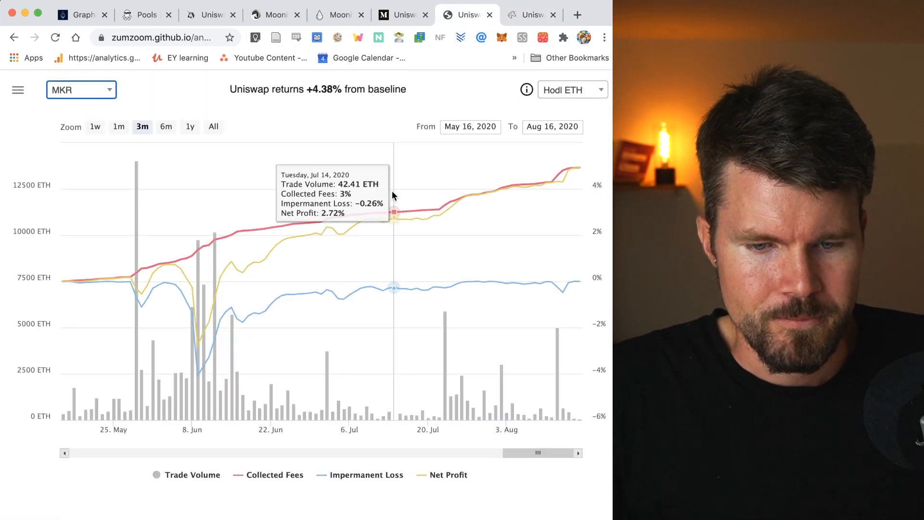
pyautogui.moveTo(289, 93)
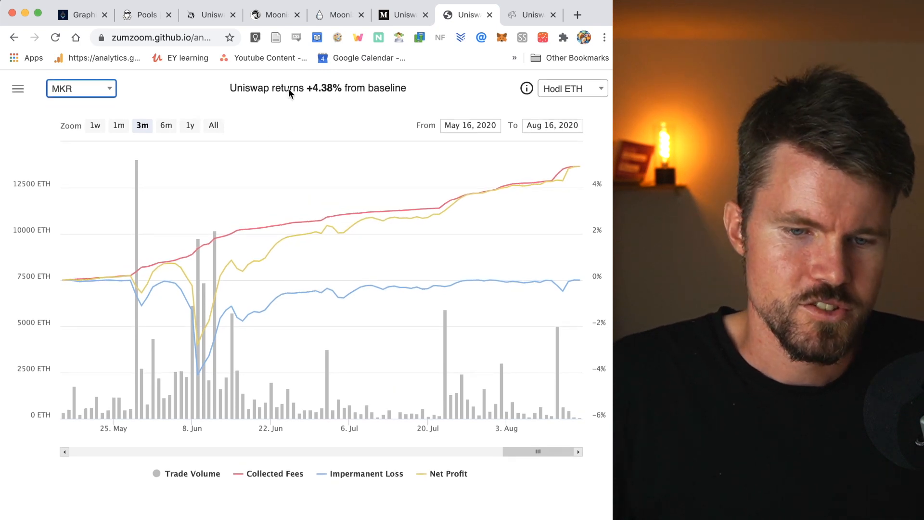
pyautogui.moveTo(239, 89)
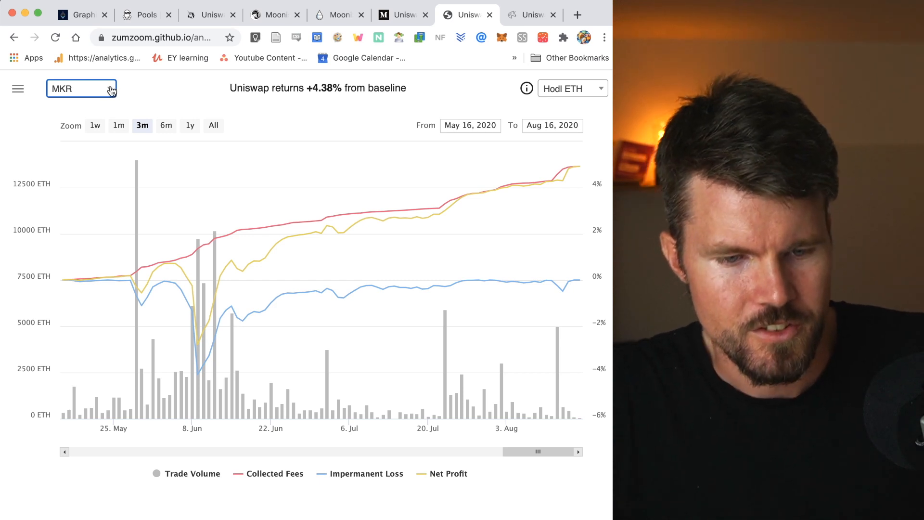
pyautogui.click(81, 89)
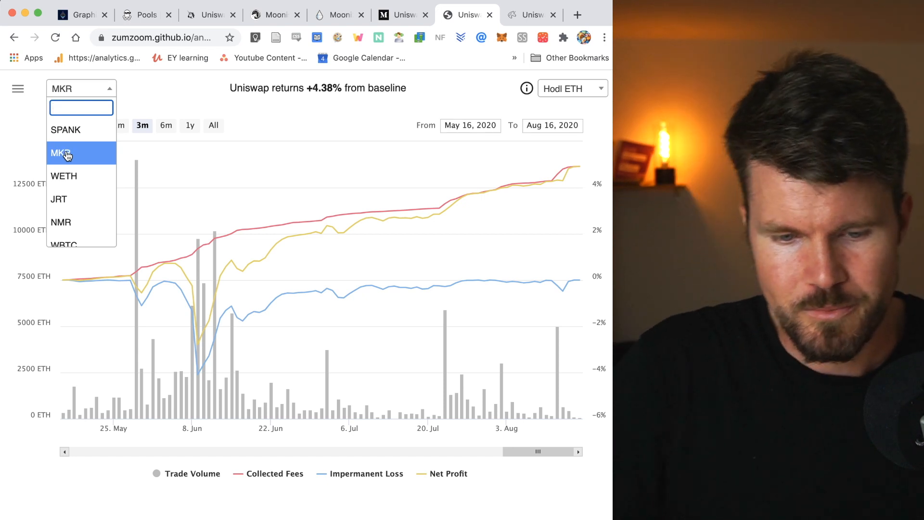
pyautogui.moveTo(76, 176)
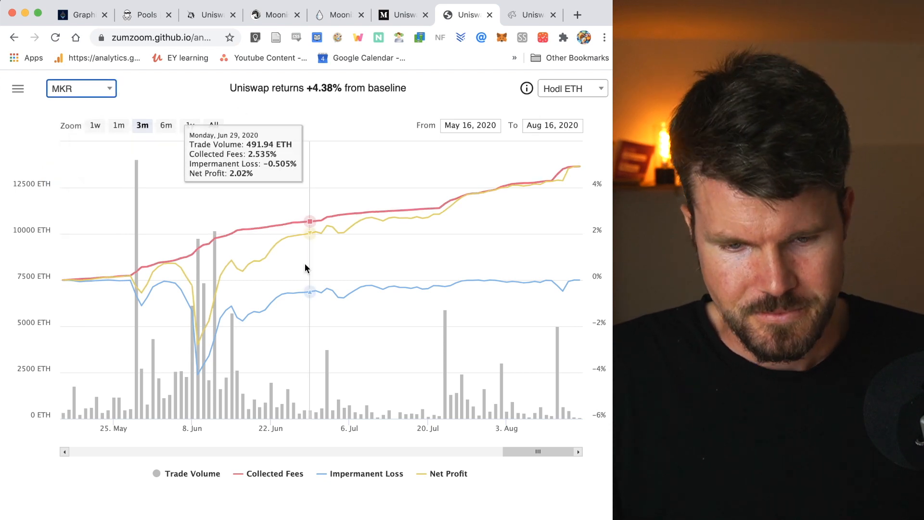
pyautogui.moveTo(264, 133)
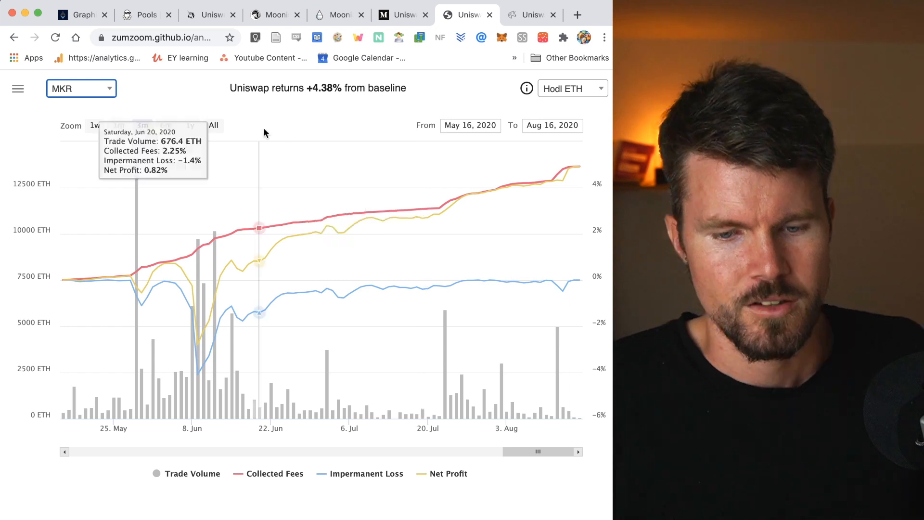
pyautogui.moveTo(394, 217)
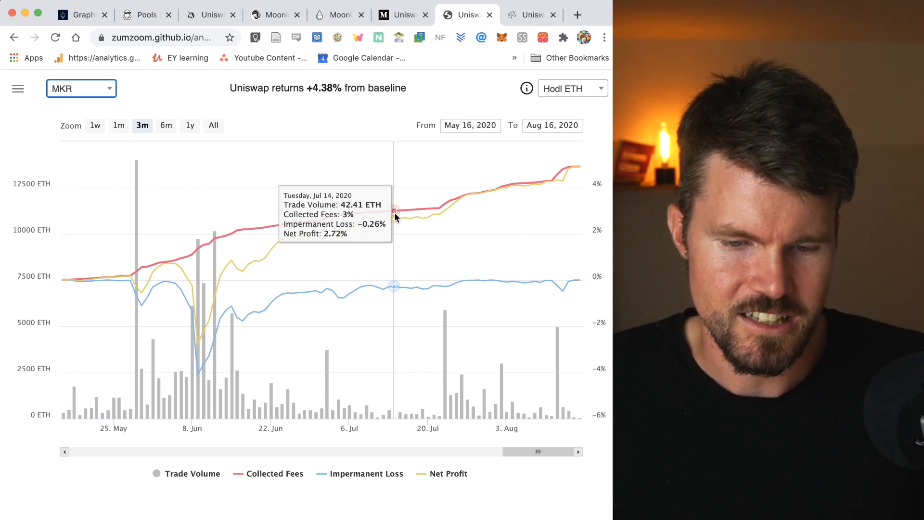
pyautogui.moveTo(396, 115)
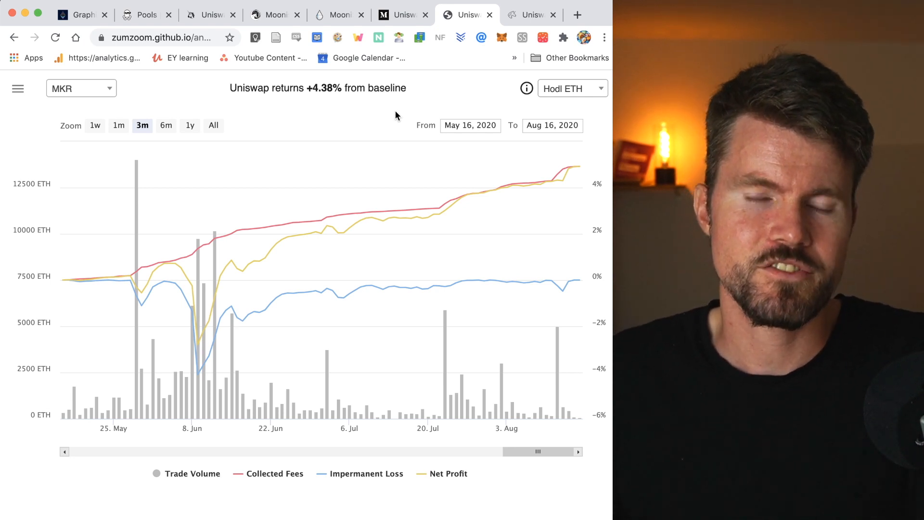
pyautogui.moveTo(146, 96)
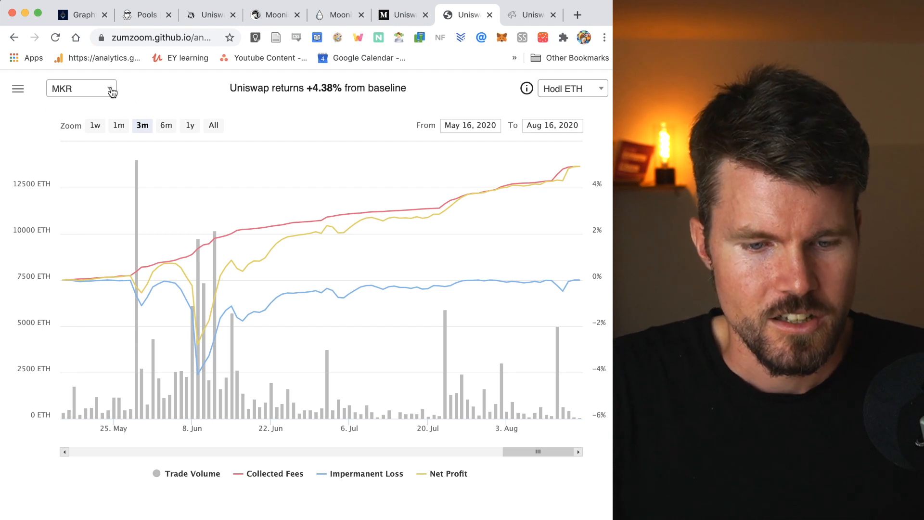
pyautogui.click(81, 88)
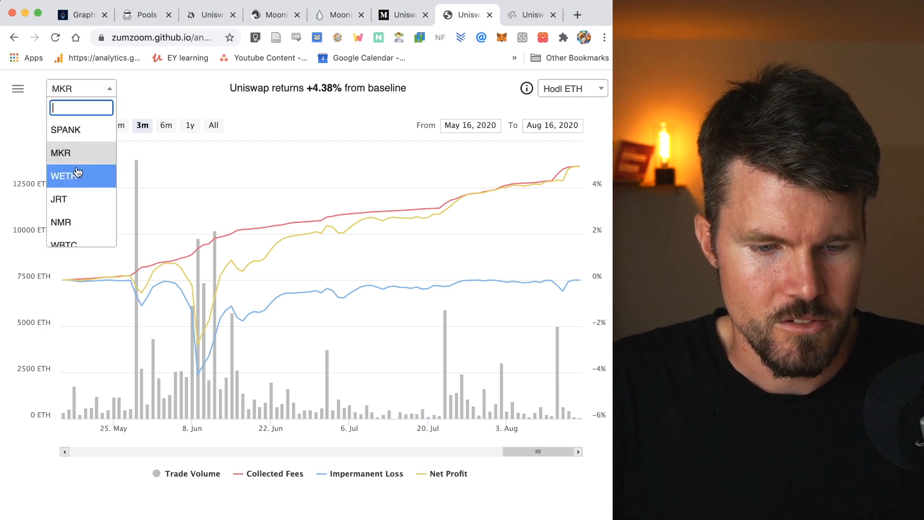
pyautogui.click(63, 175)
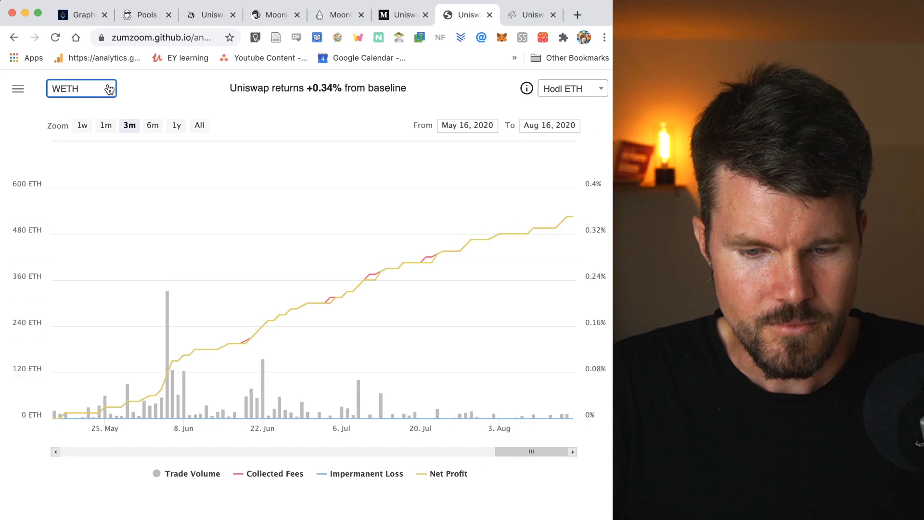